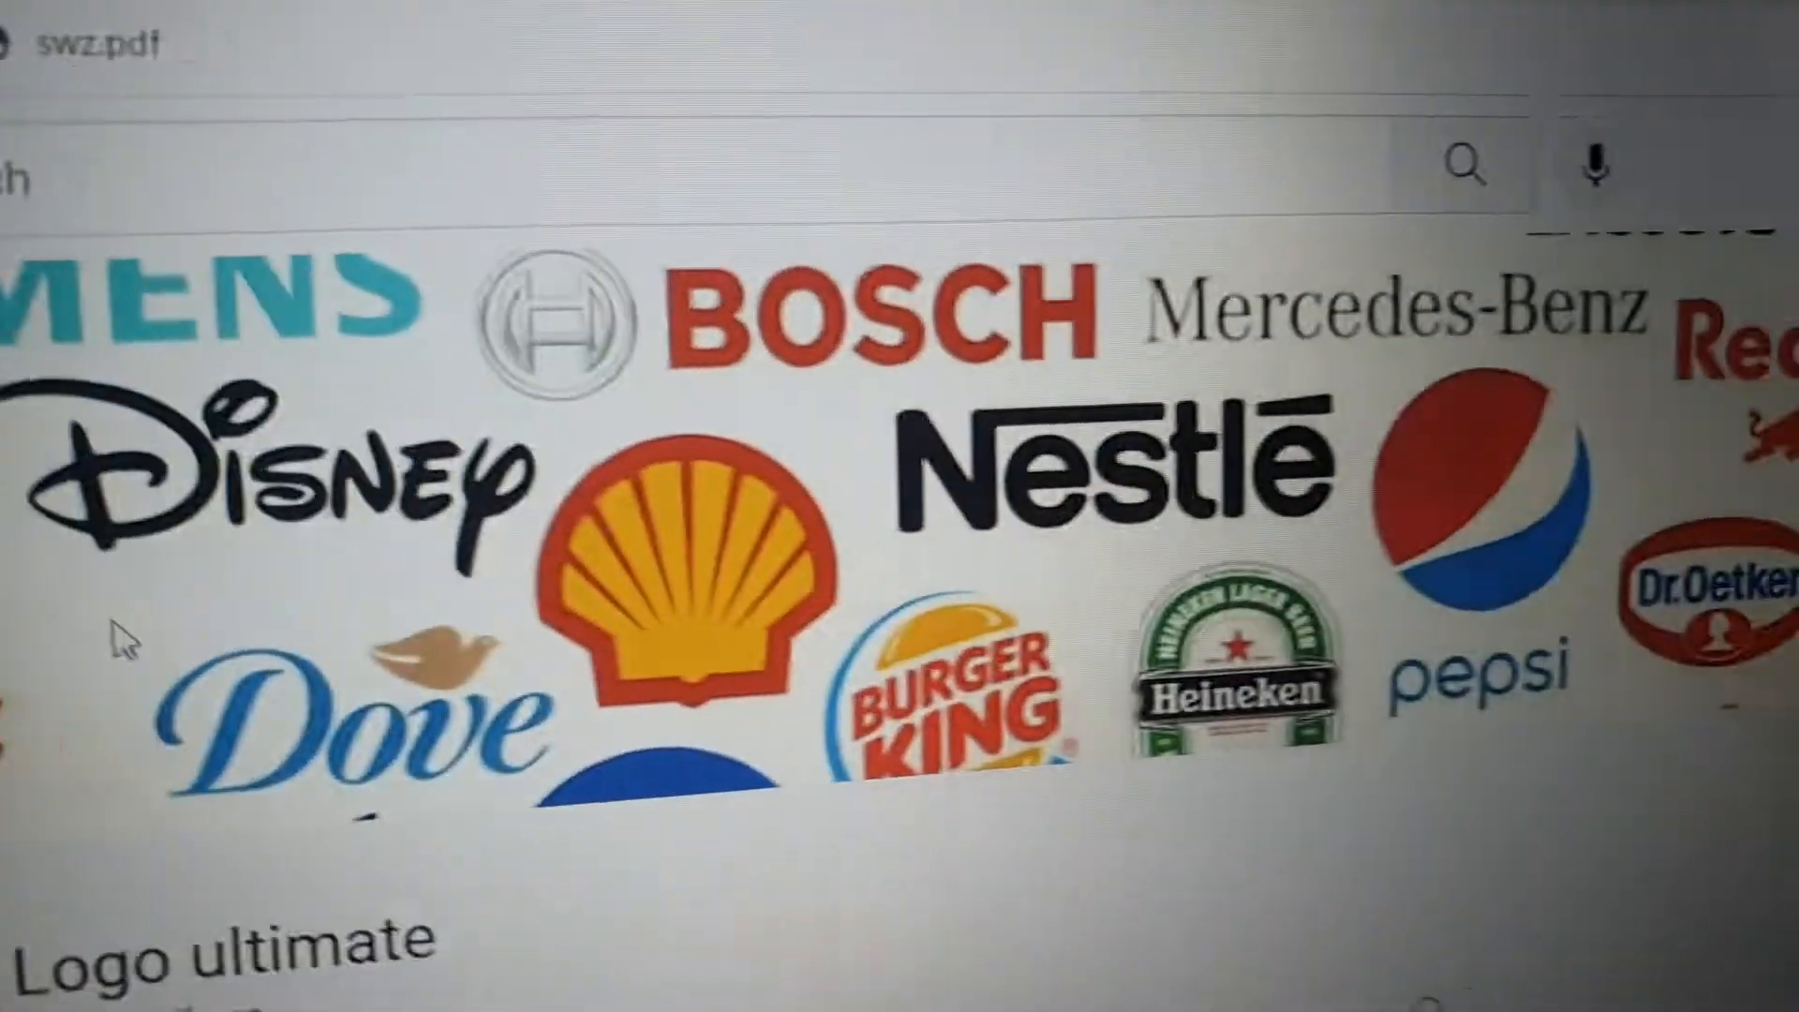
scroll("down", 3)
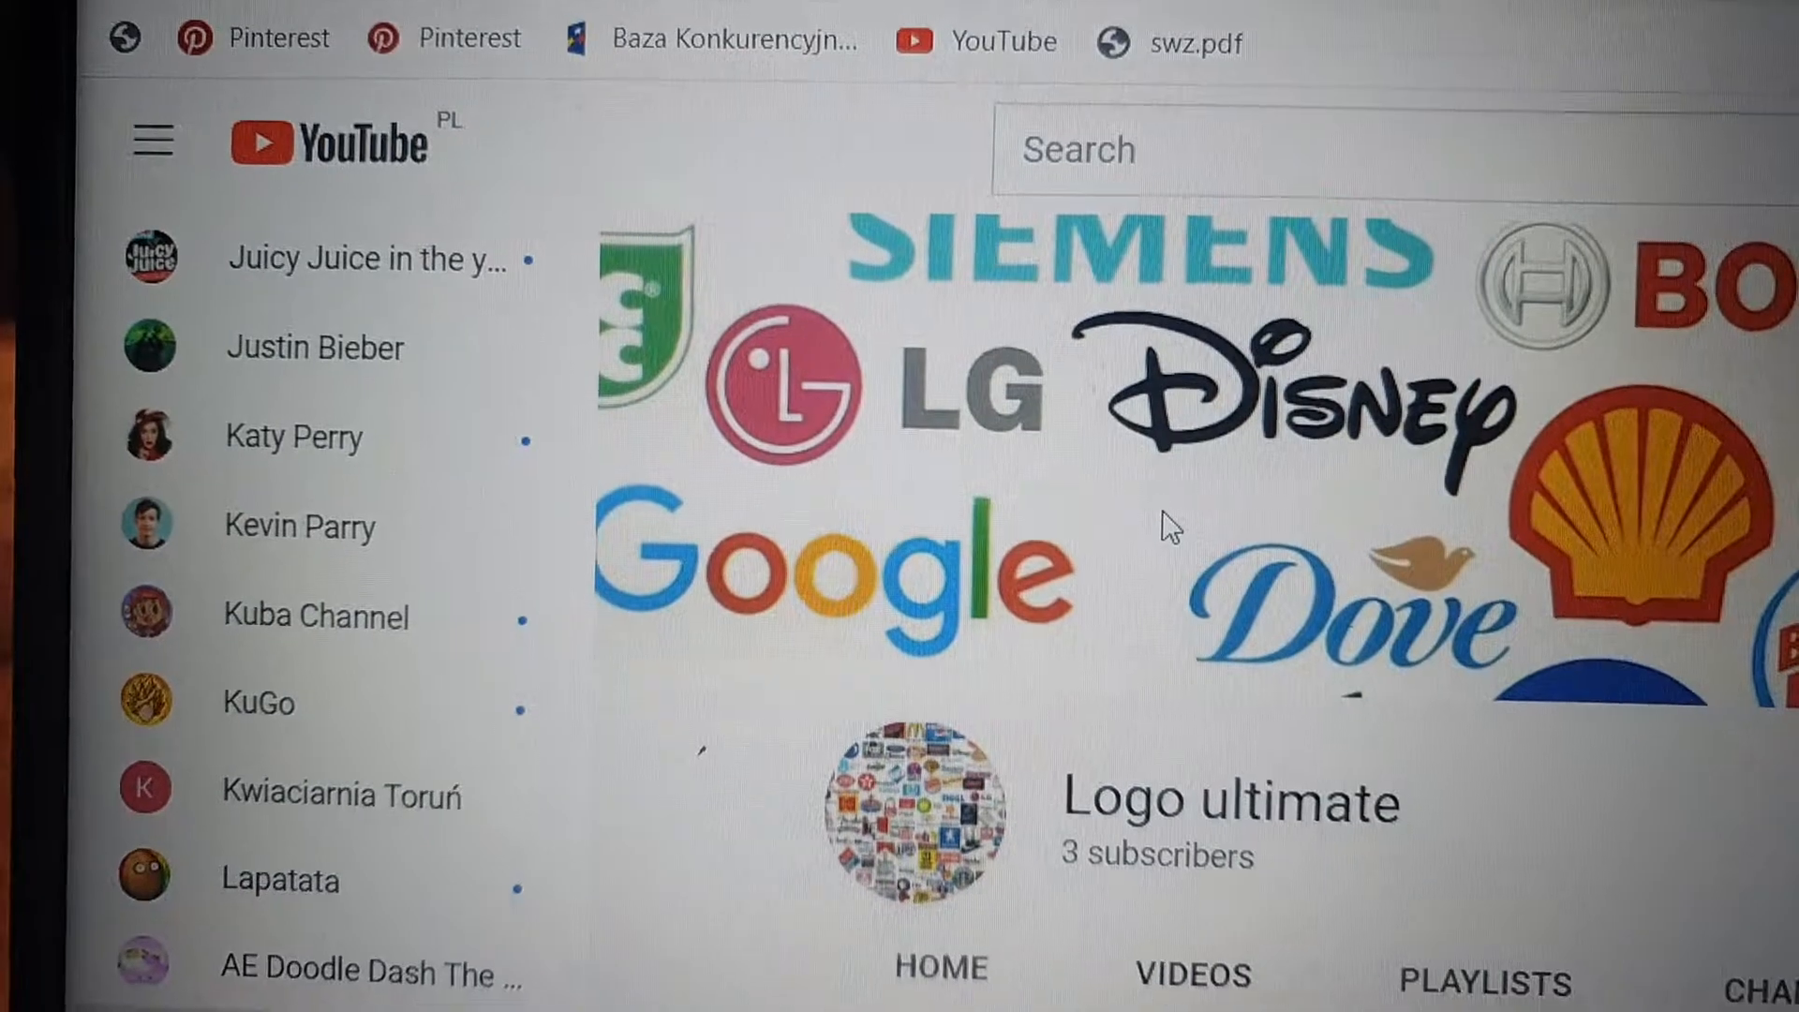
scroll("down", 3)
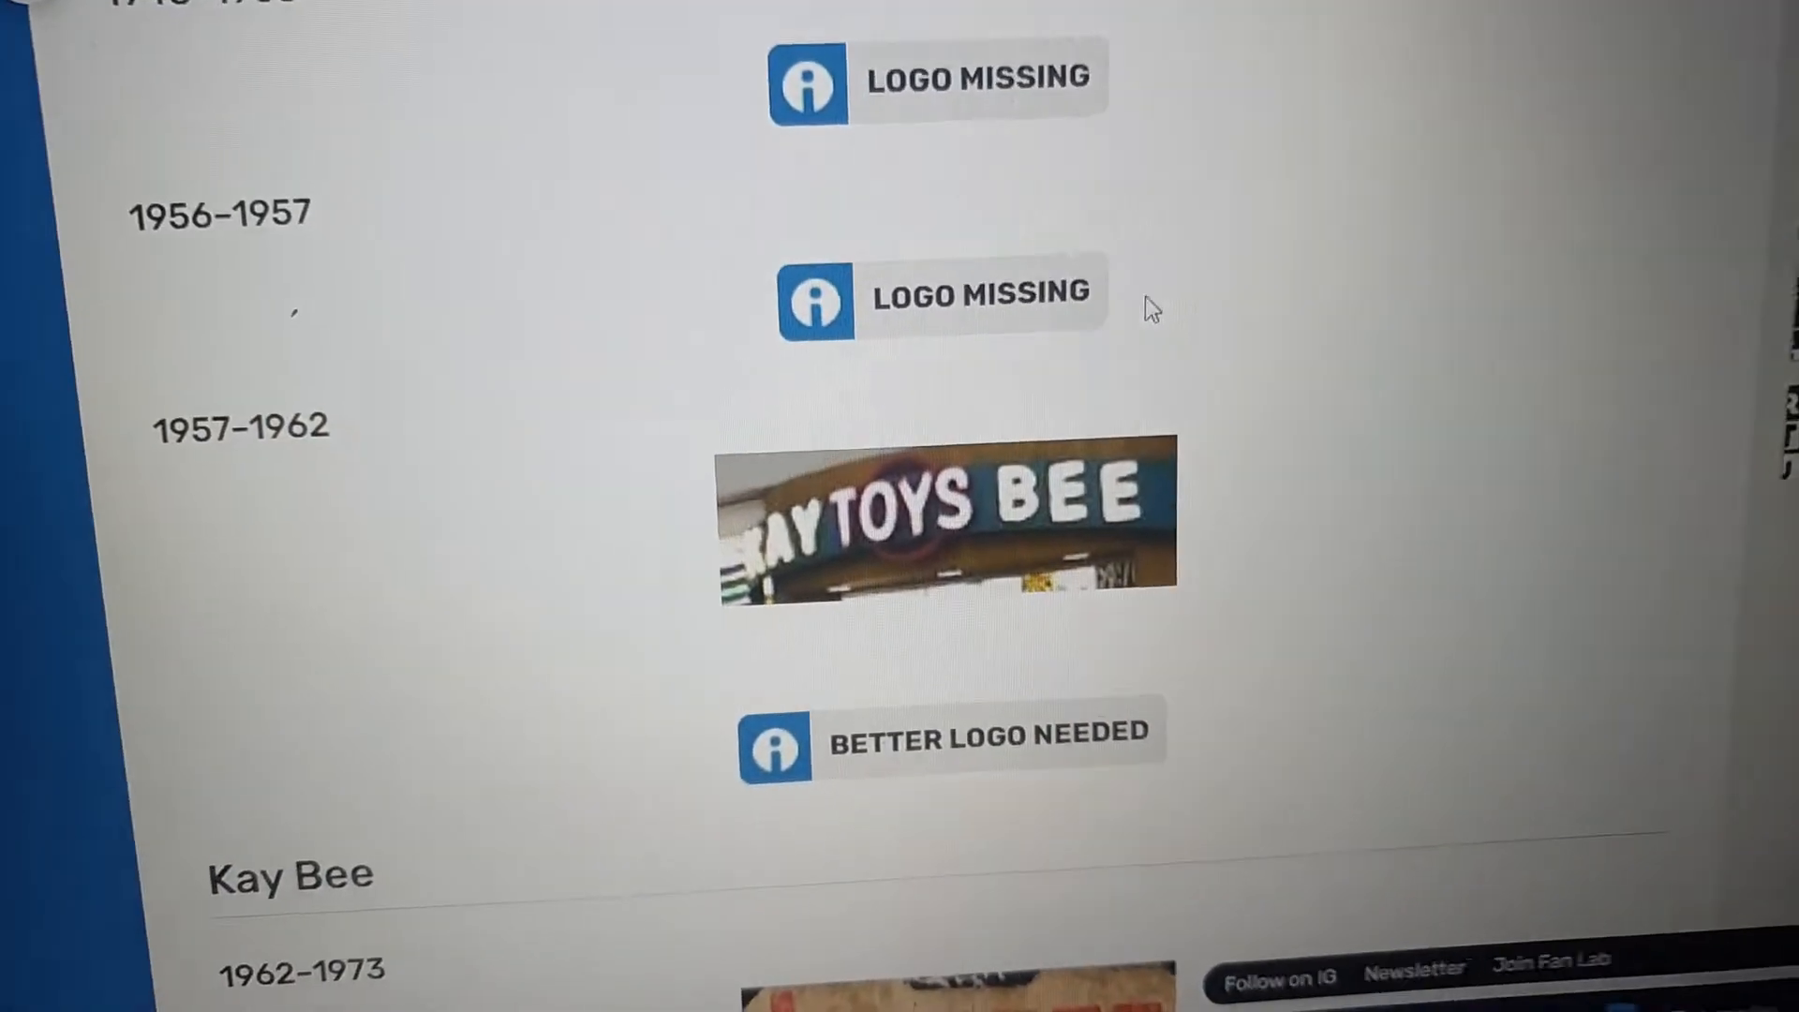
scroll("down", 3)
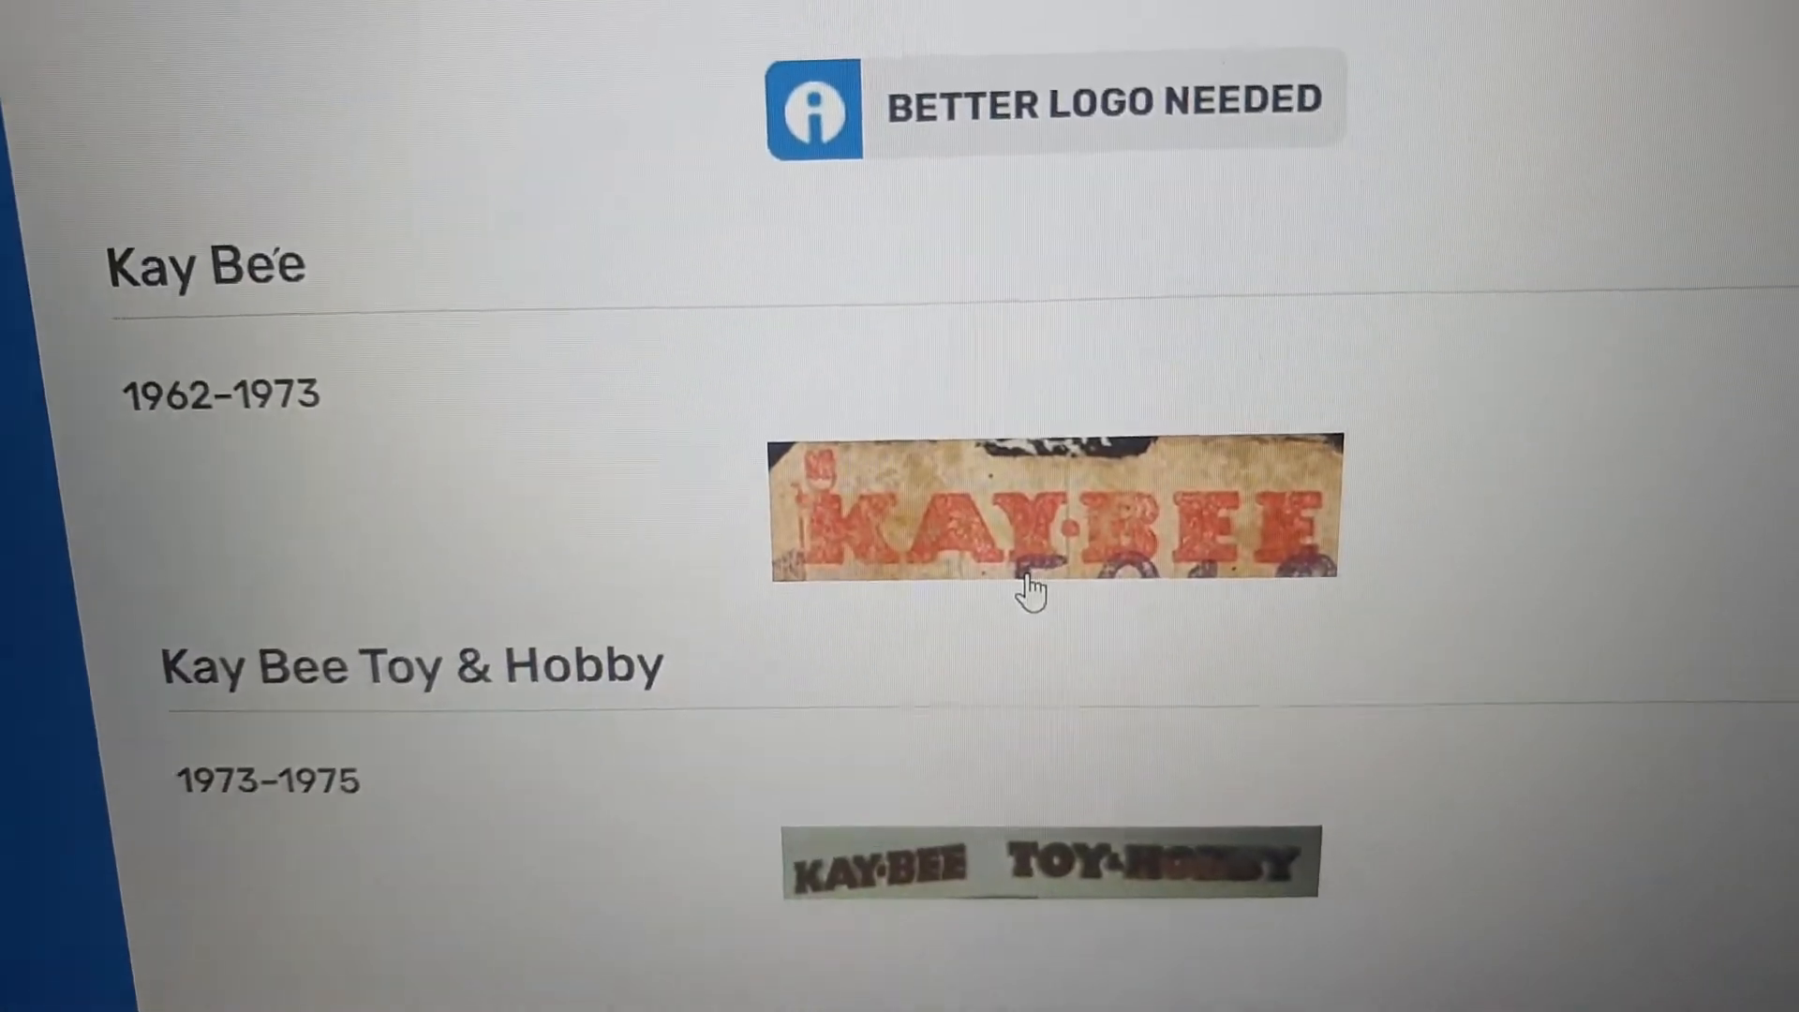
scroll("down", 3)
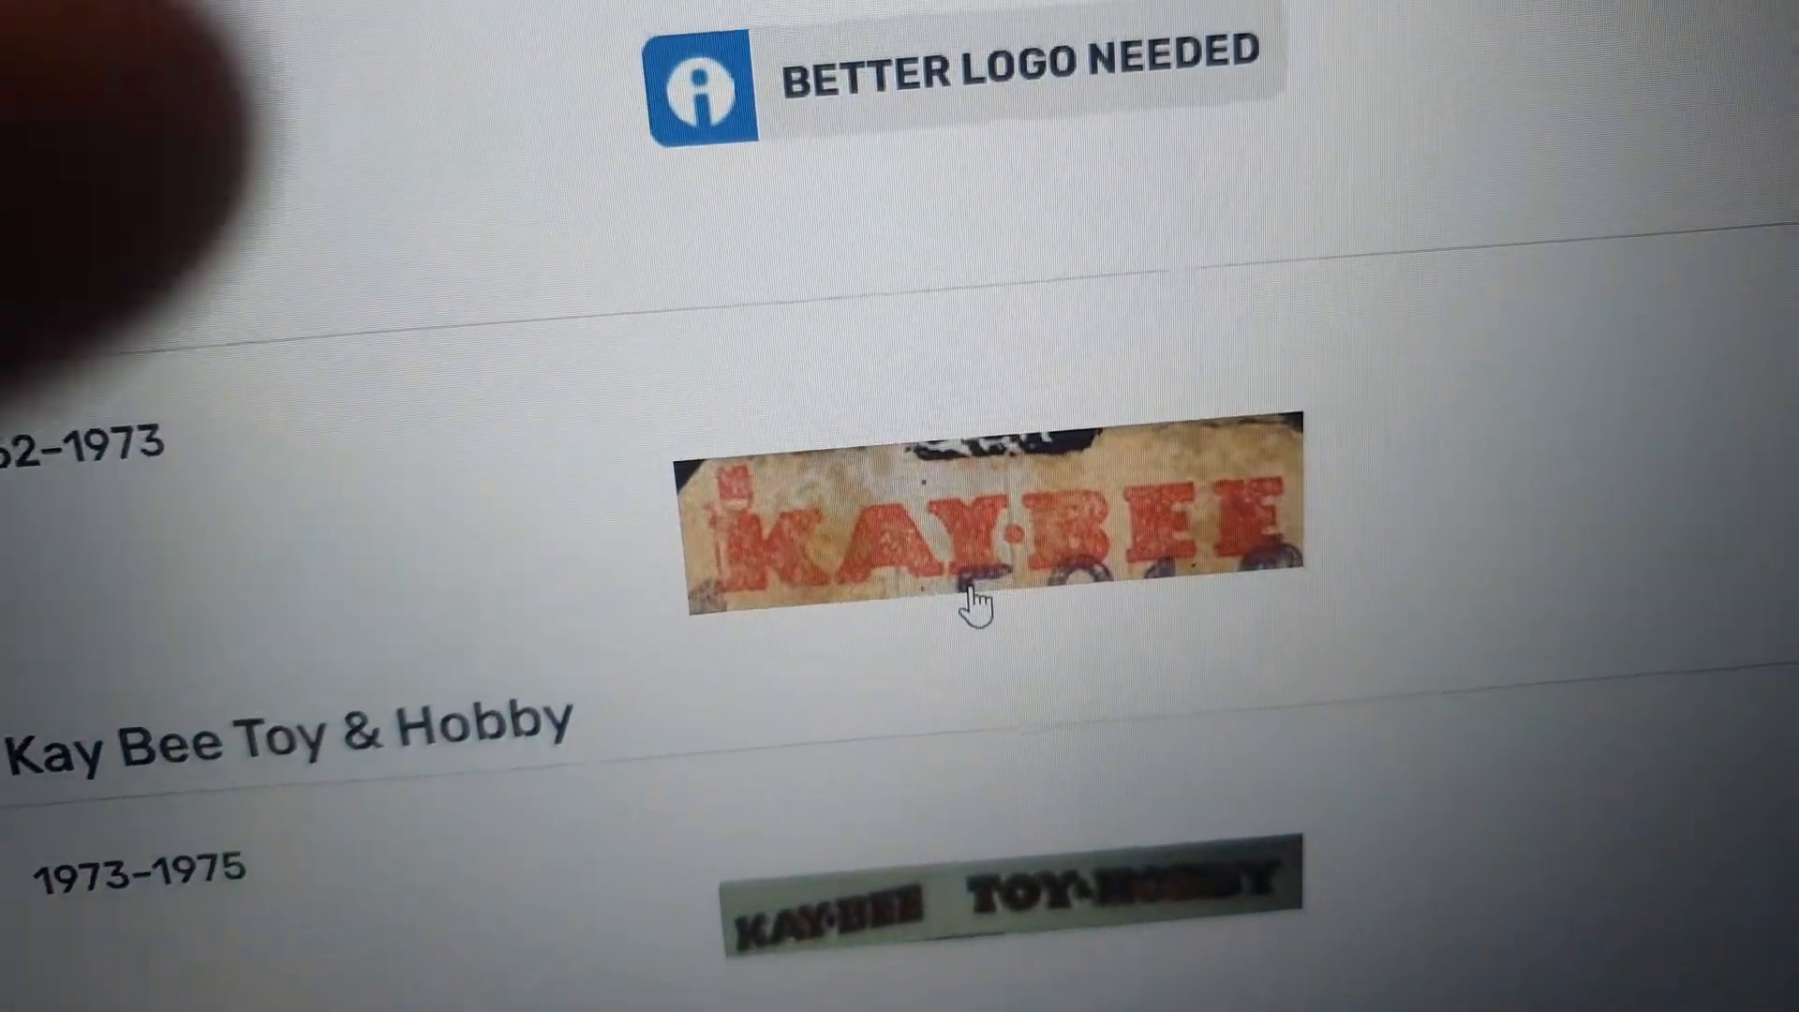
scroll("down", 3)
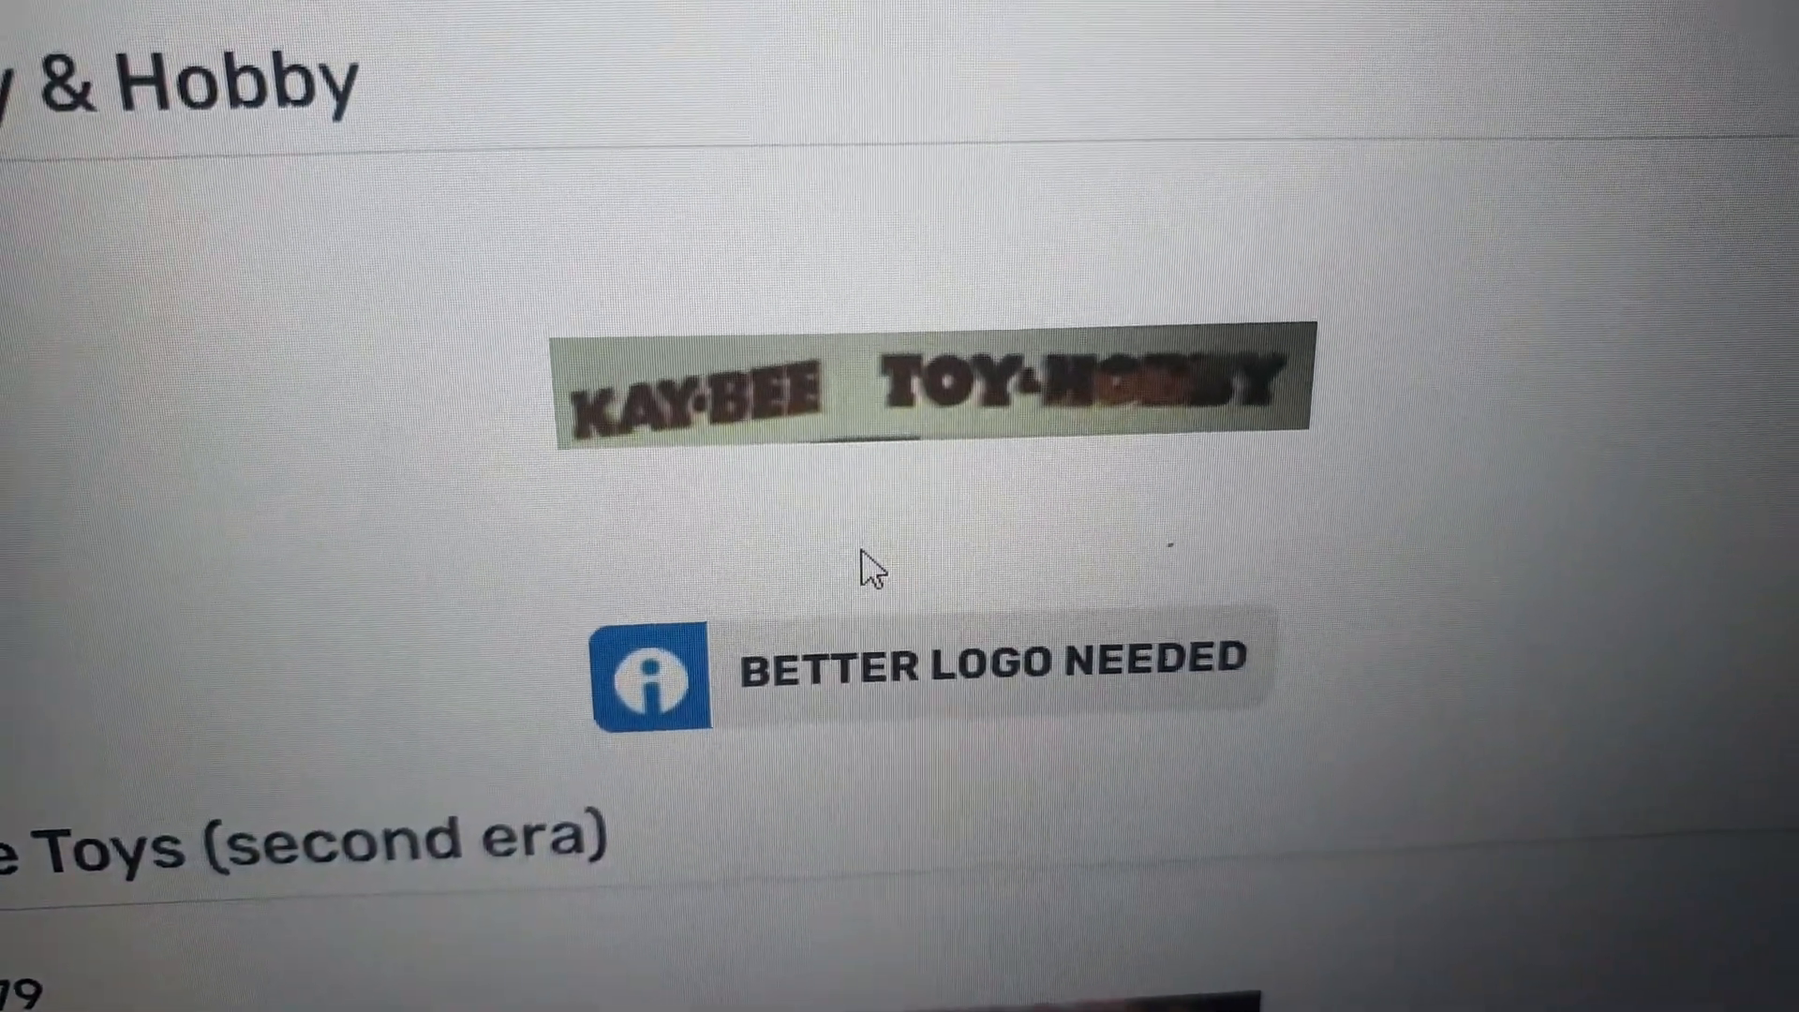
scroll("down", 3)
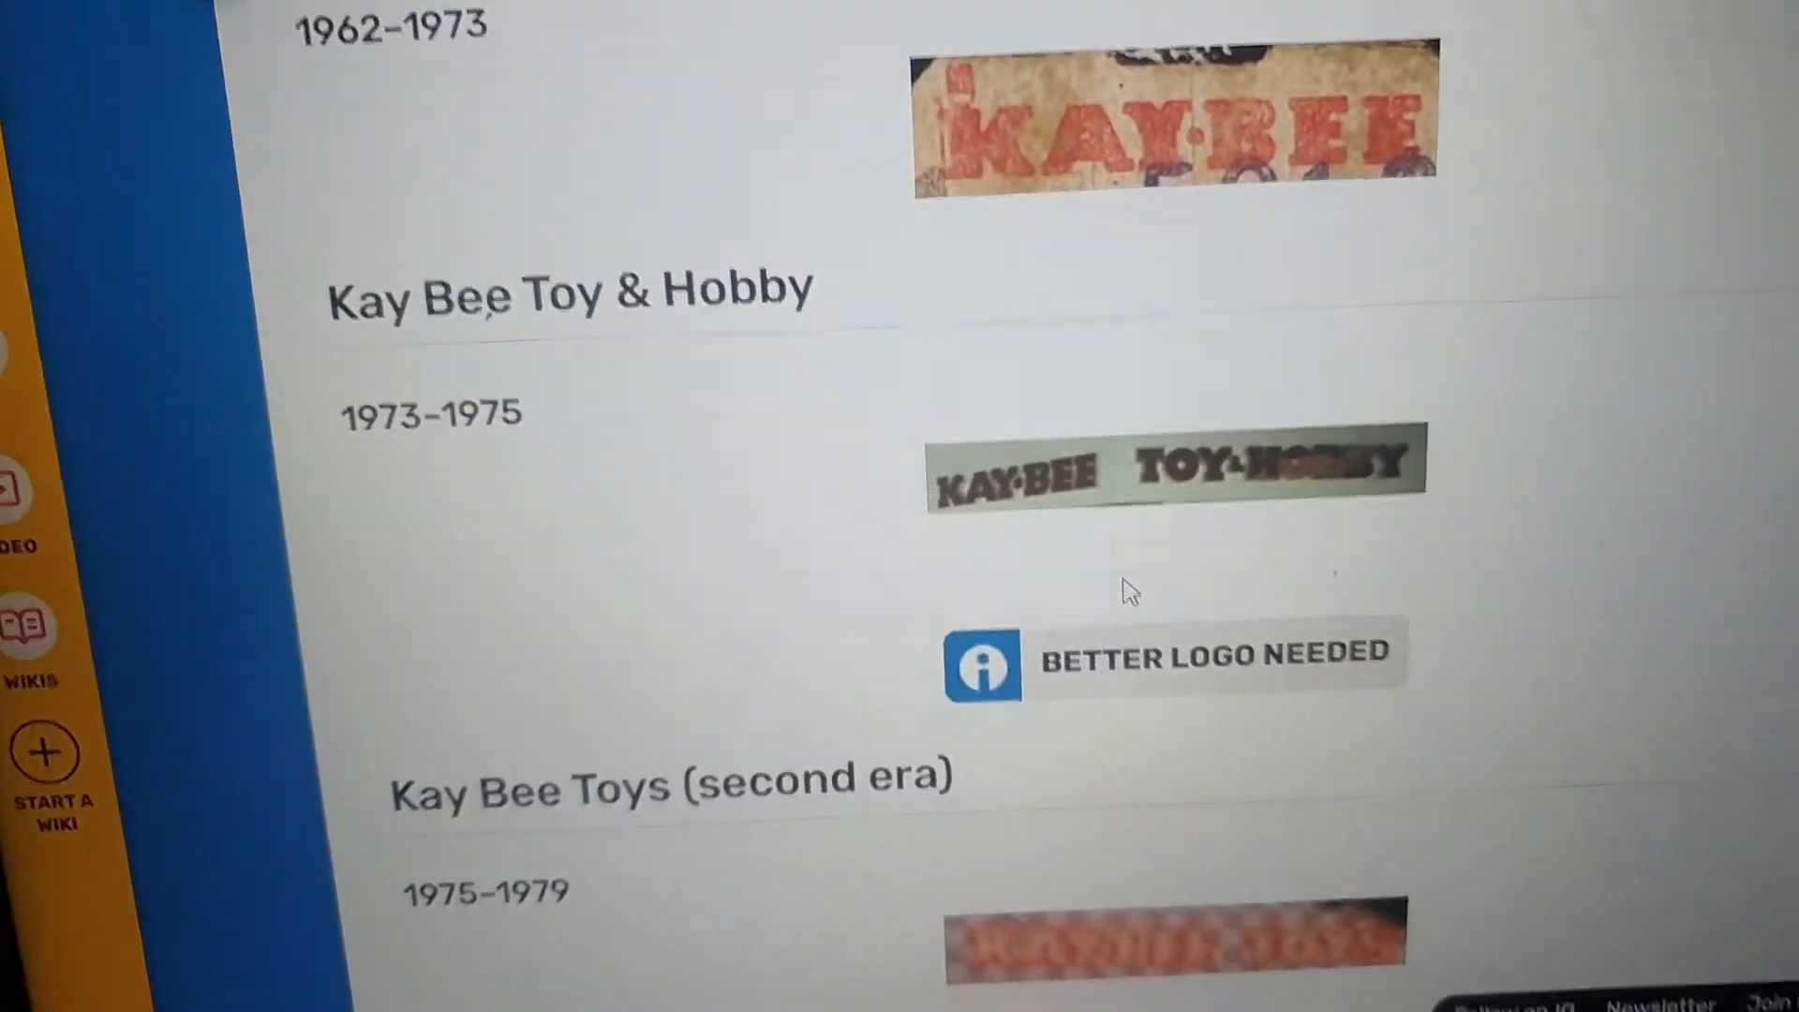
scroll("down", 3)
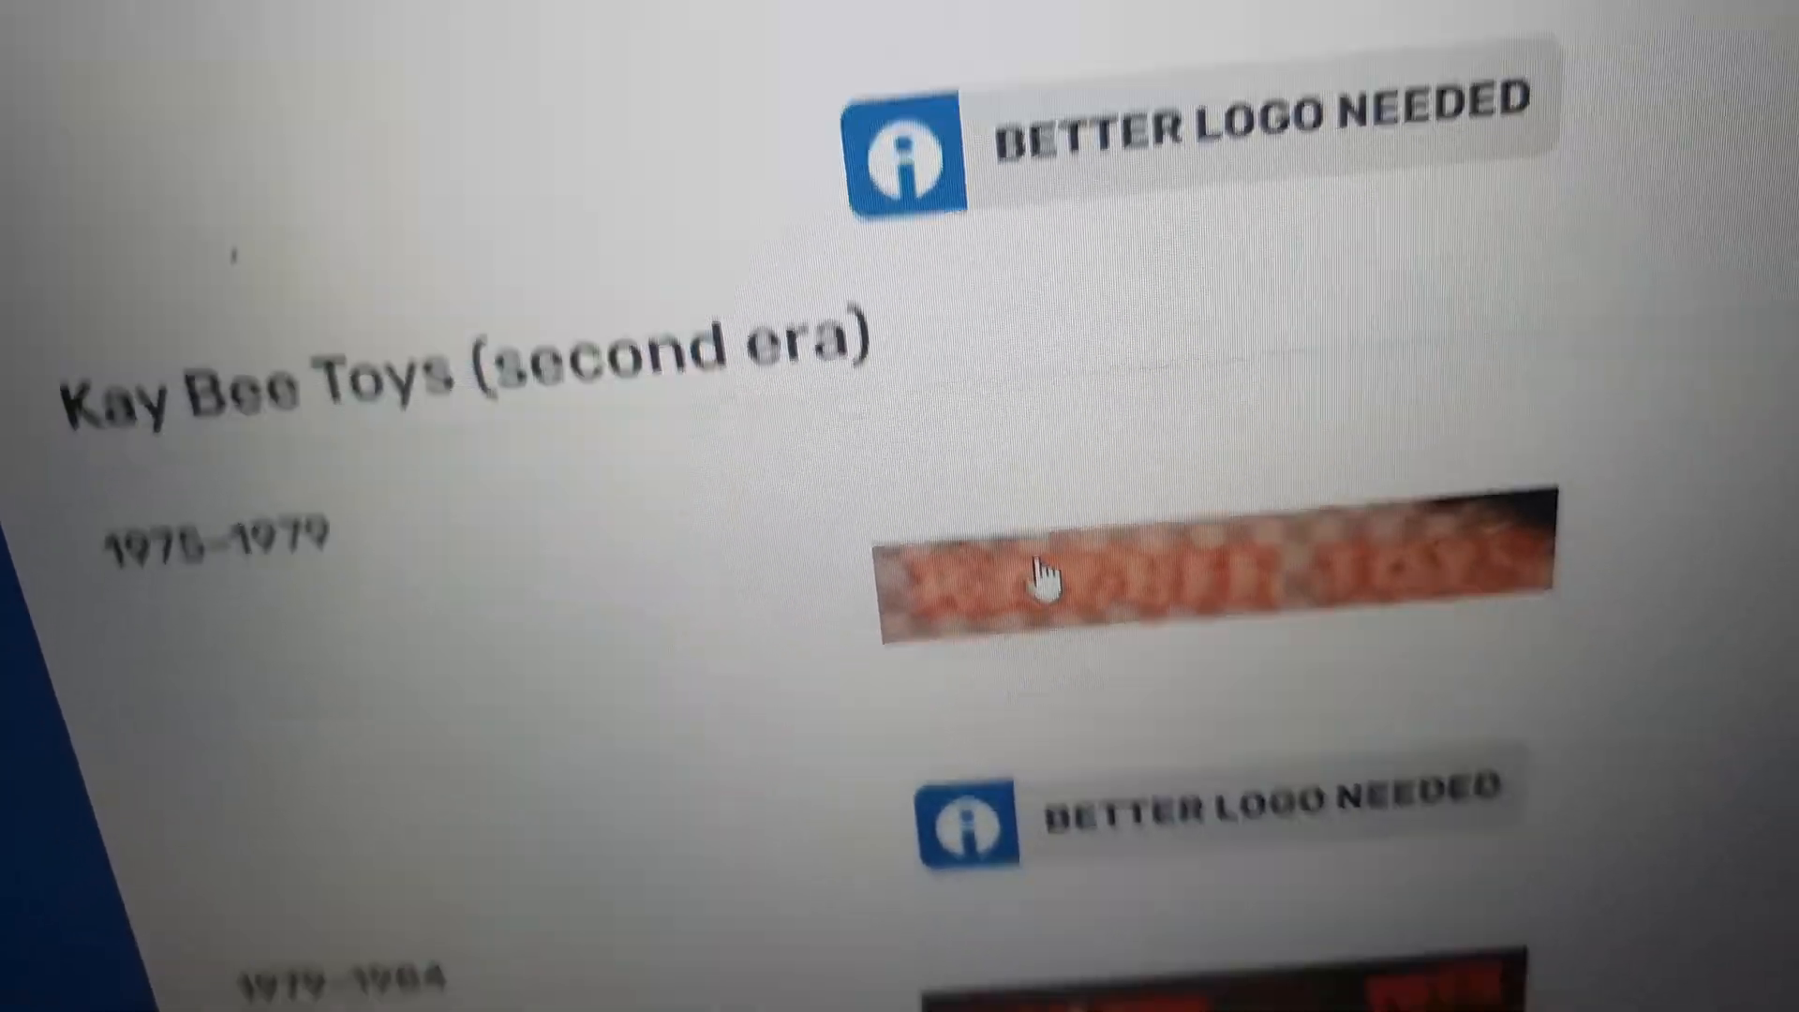
scroll("down", 3)
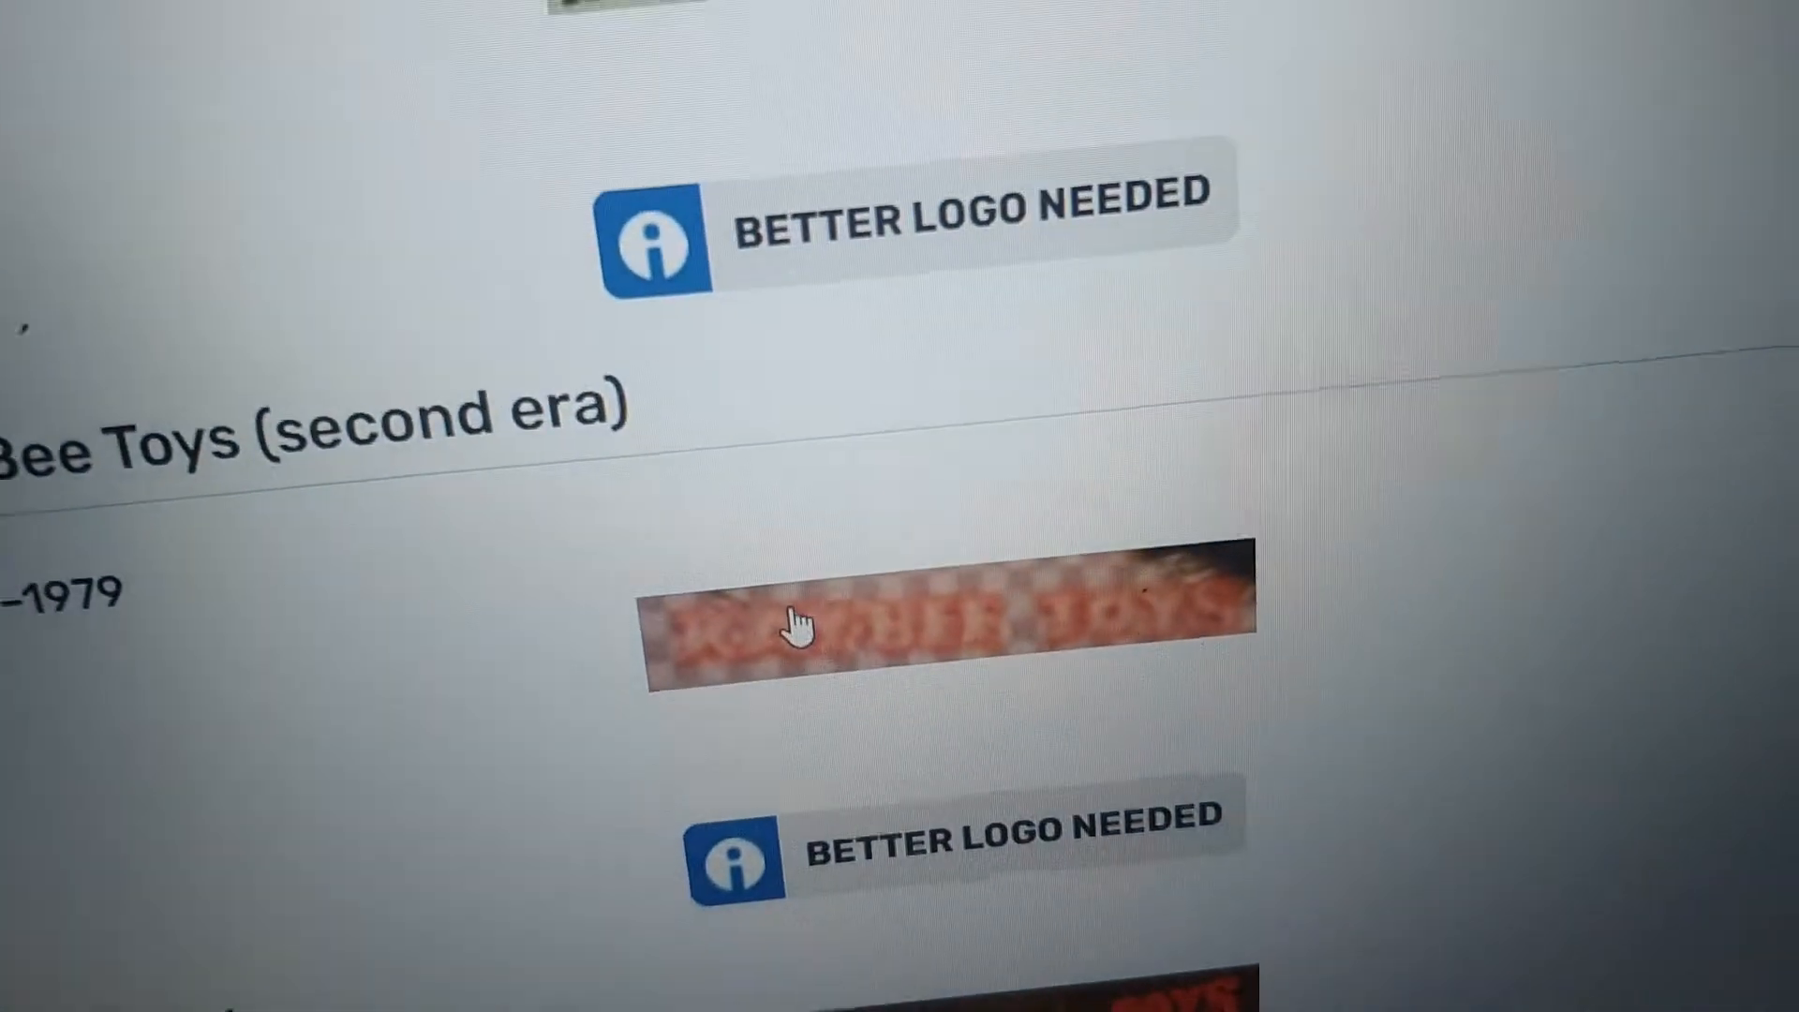
scroll("down", 3)
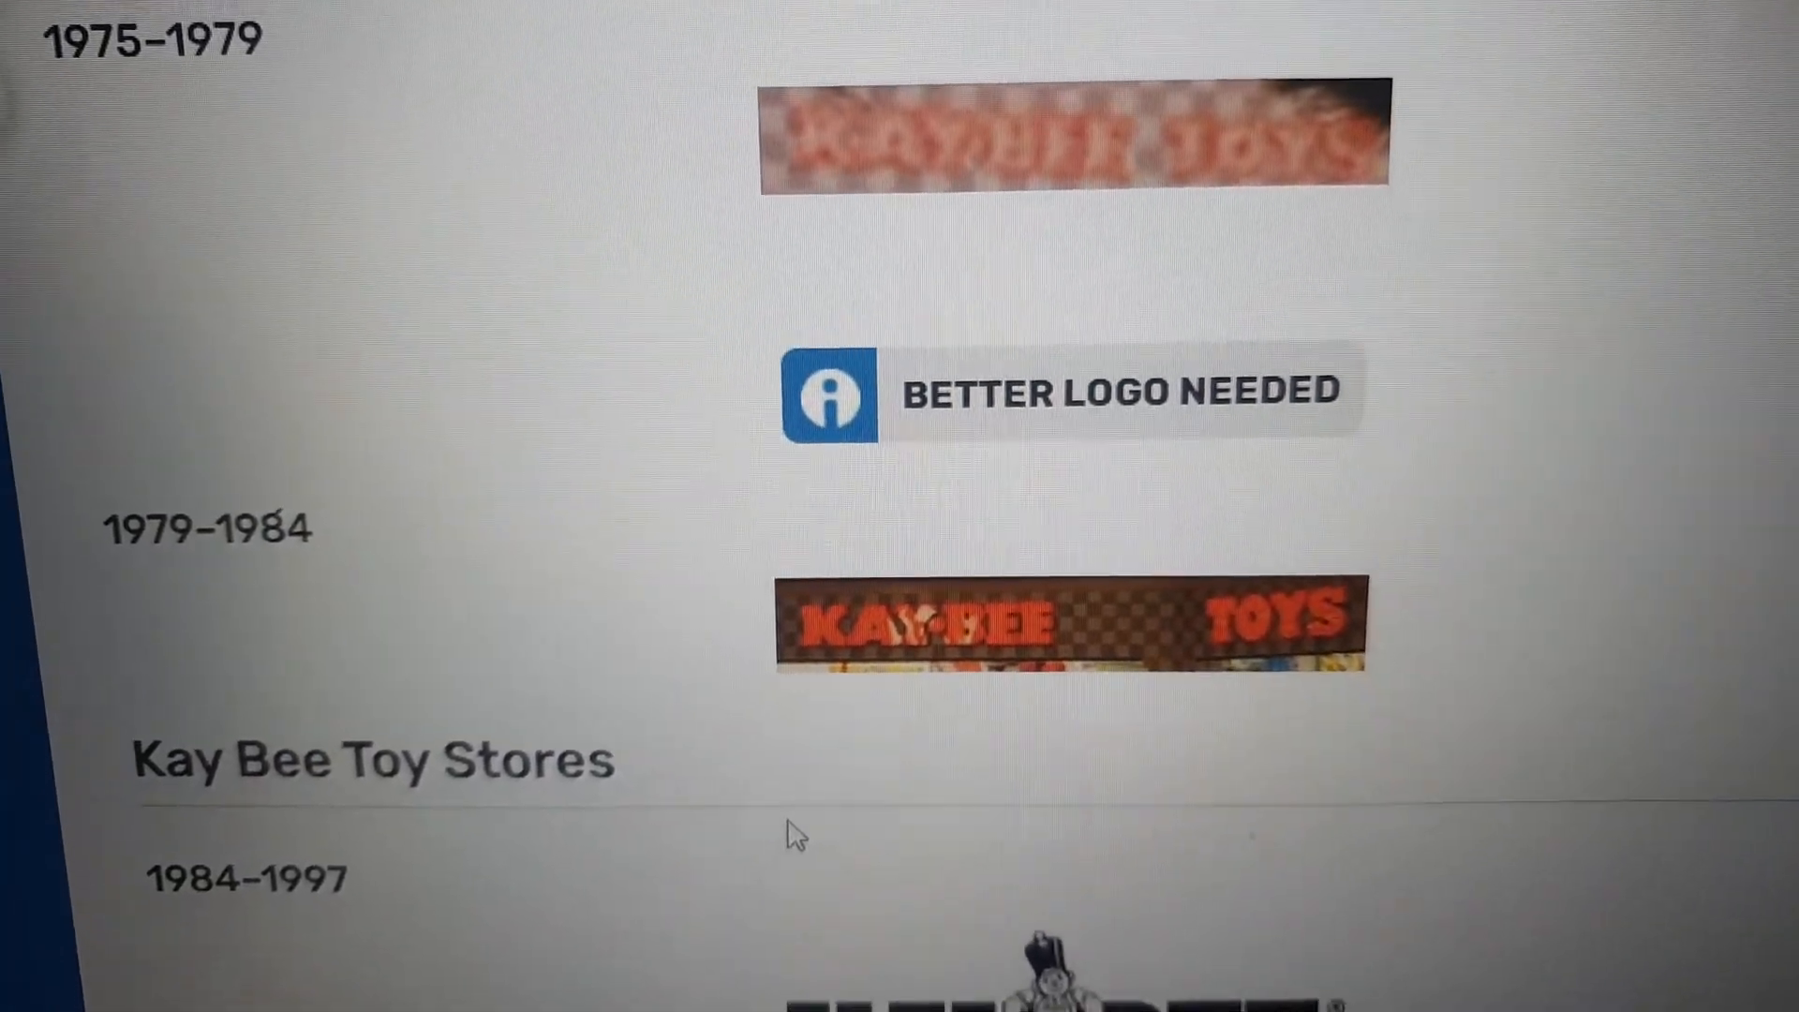
scroll("down", 3)
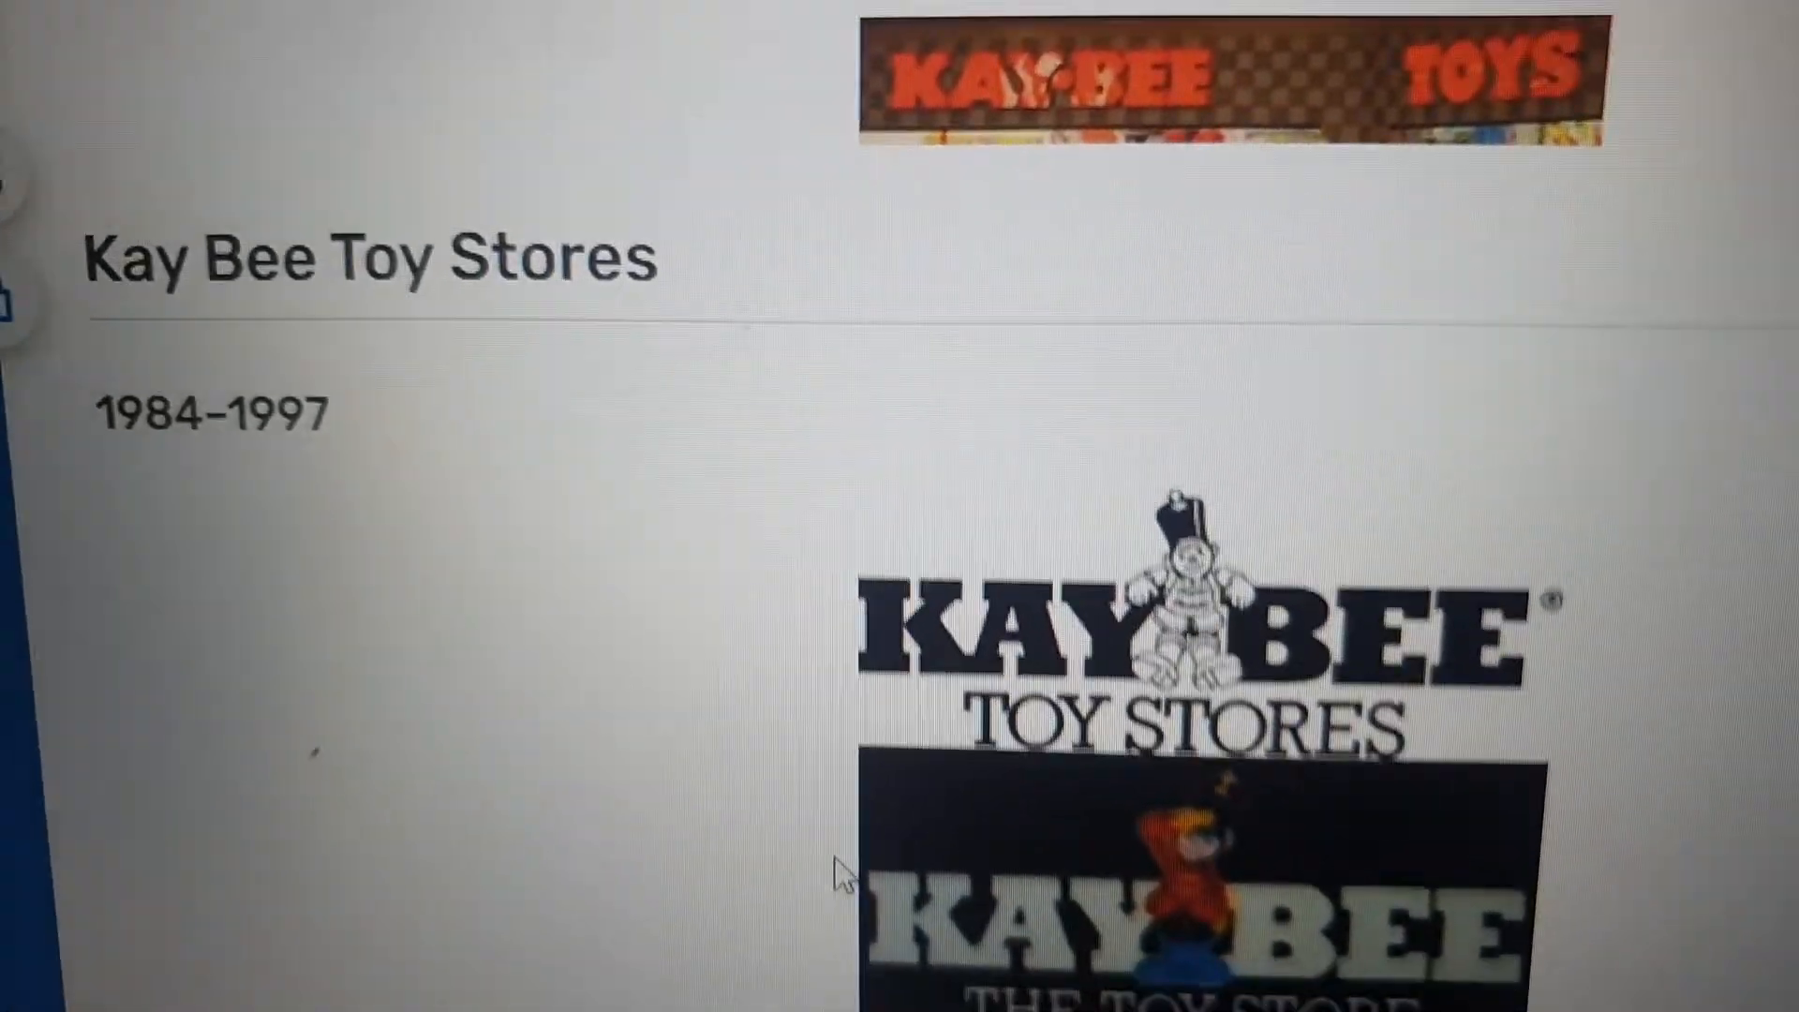
scroll("down", 3)
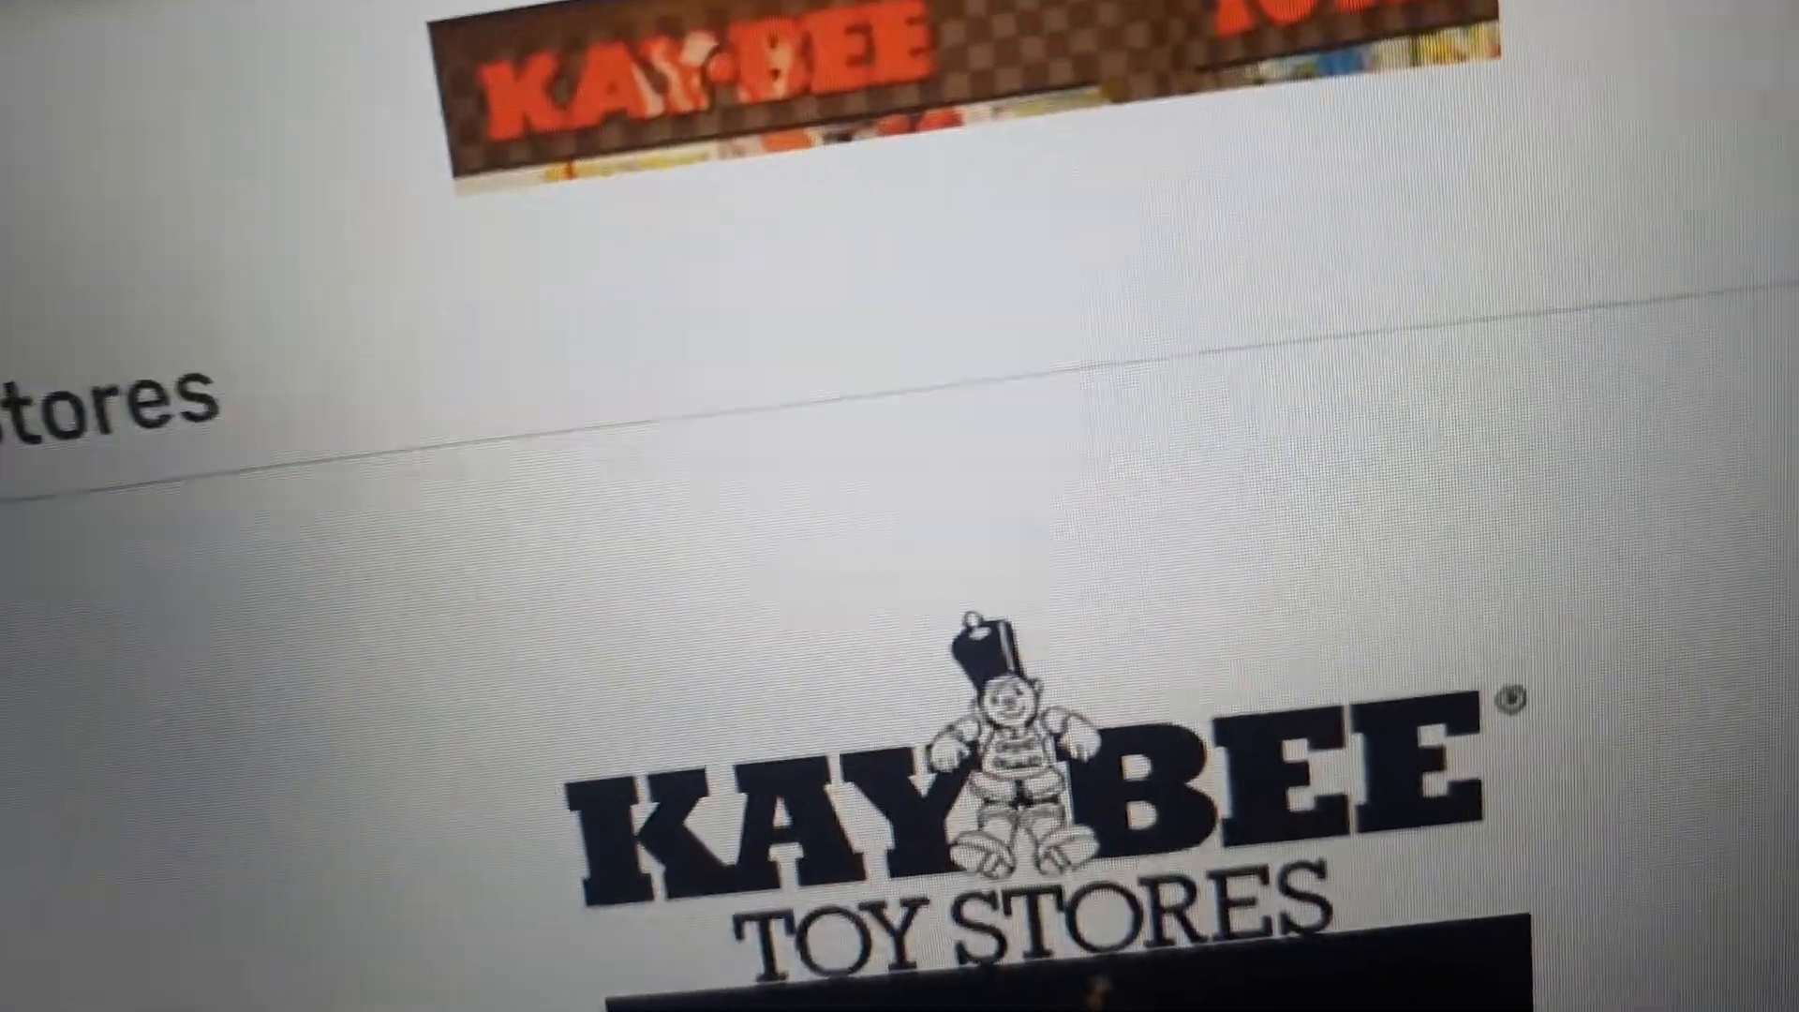
scroll("down", 3)
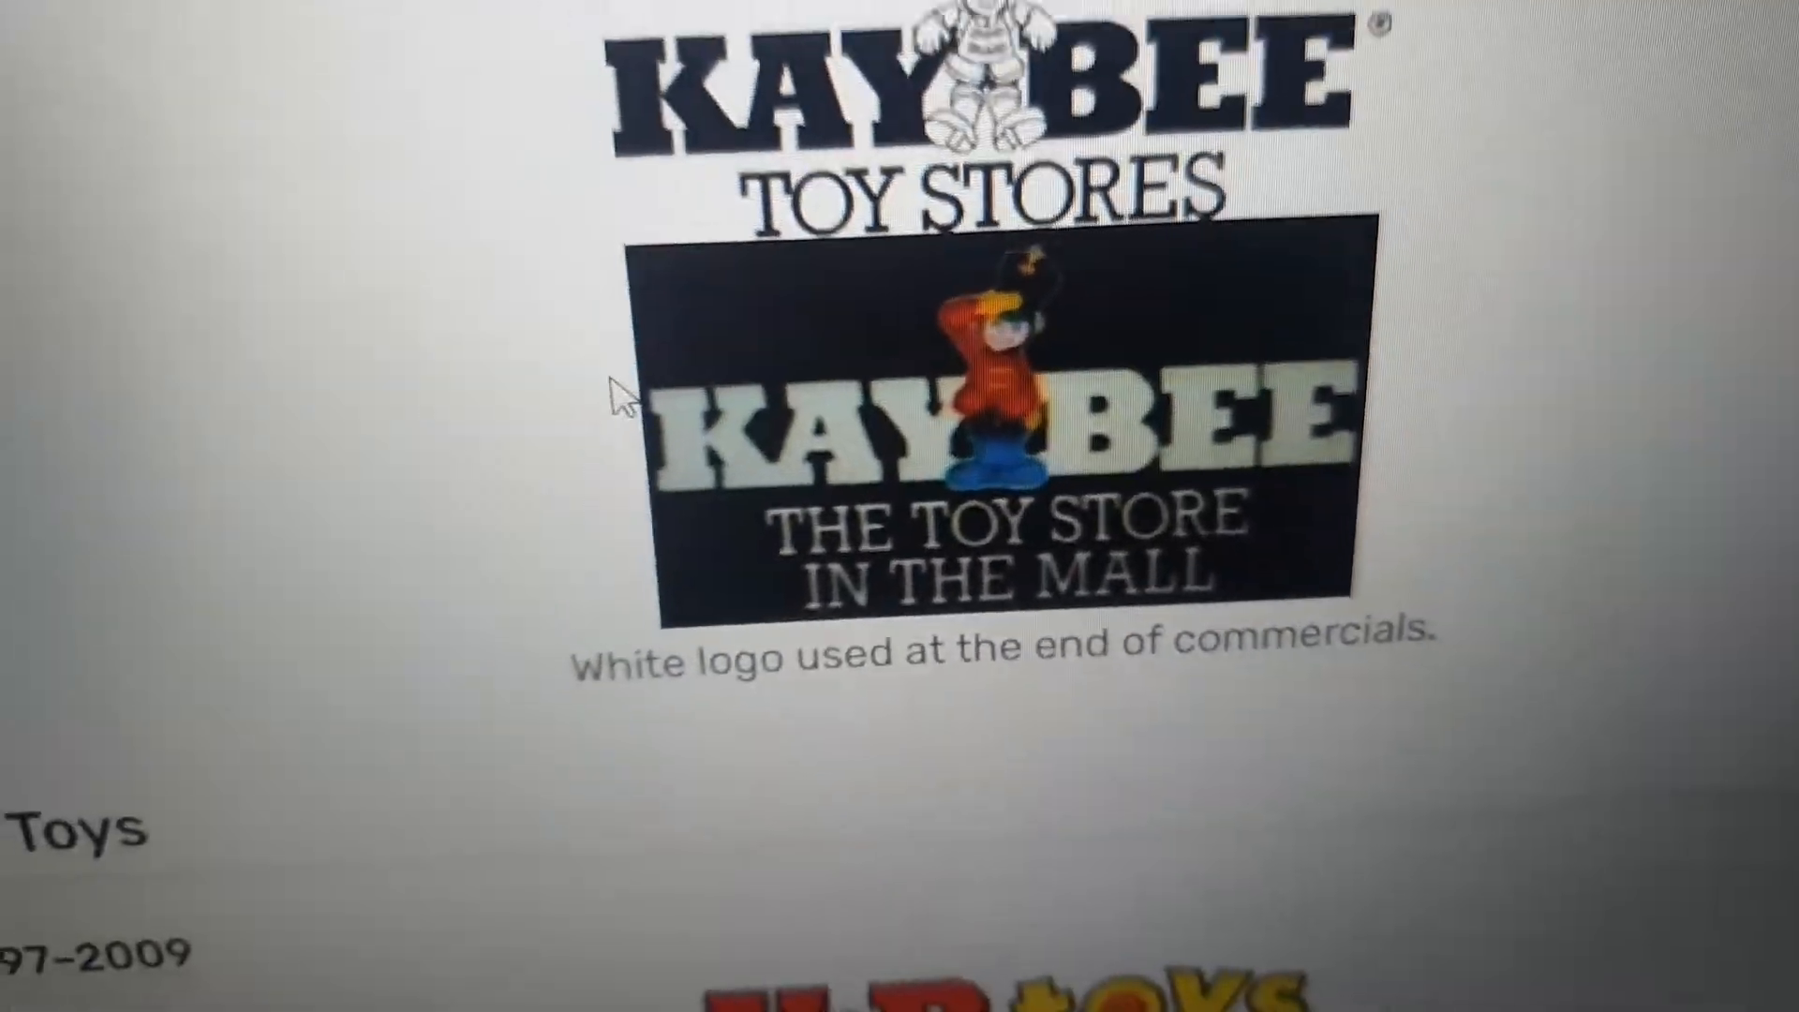
scroll("down", 3)
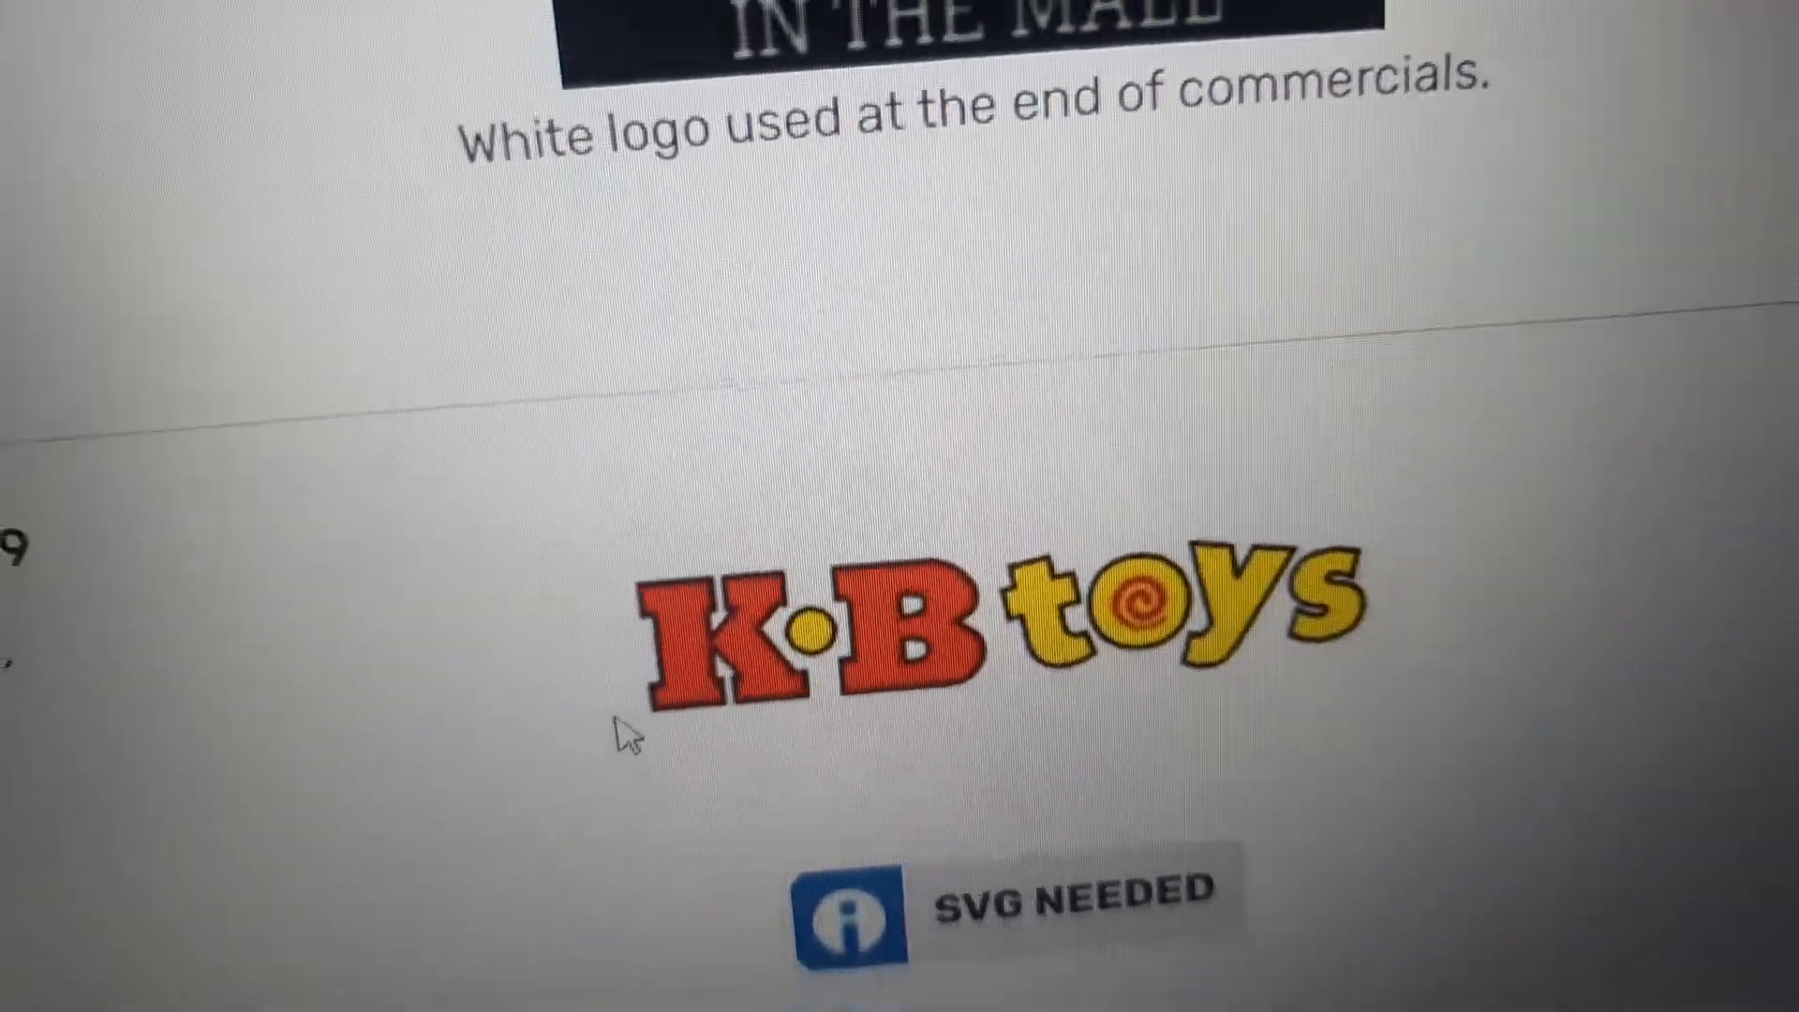
scroll("down", 3)
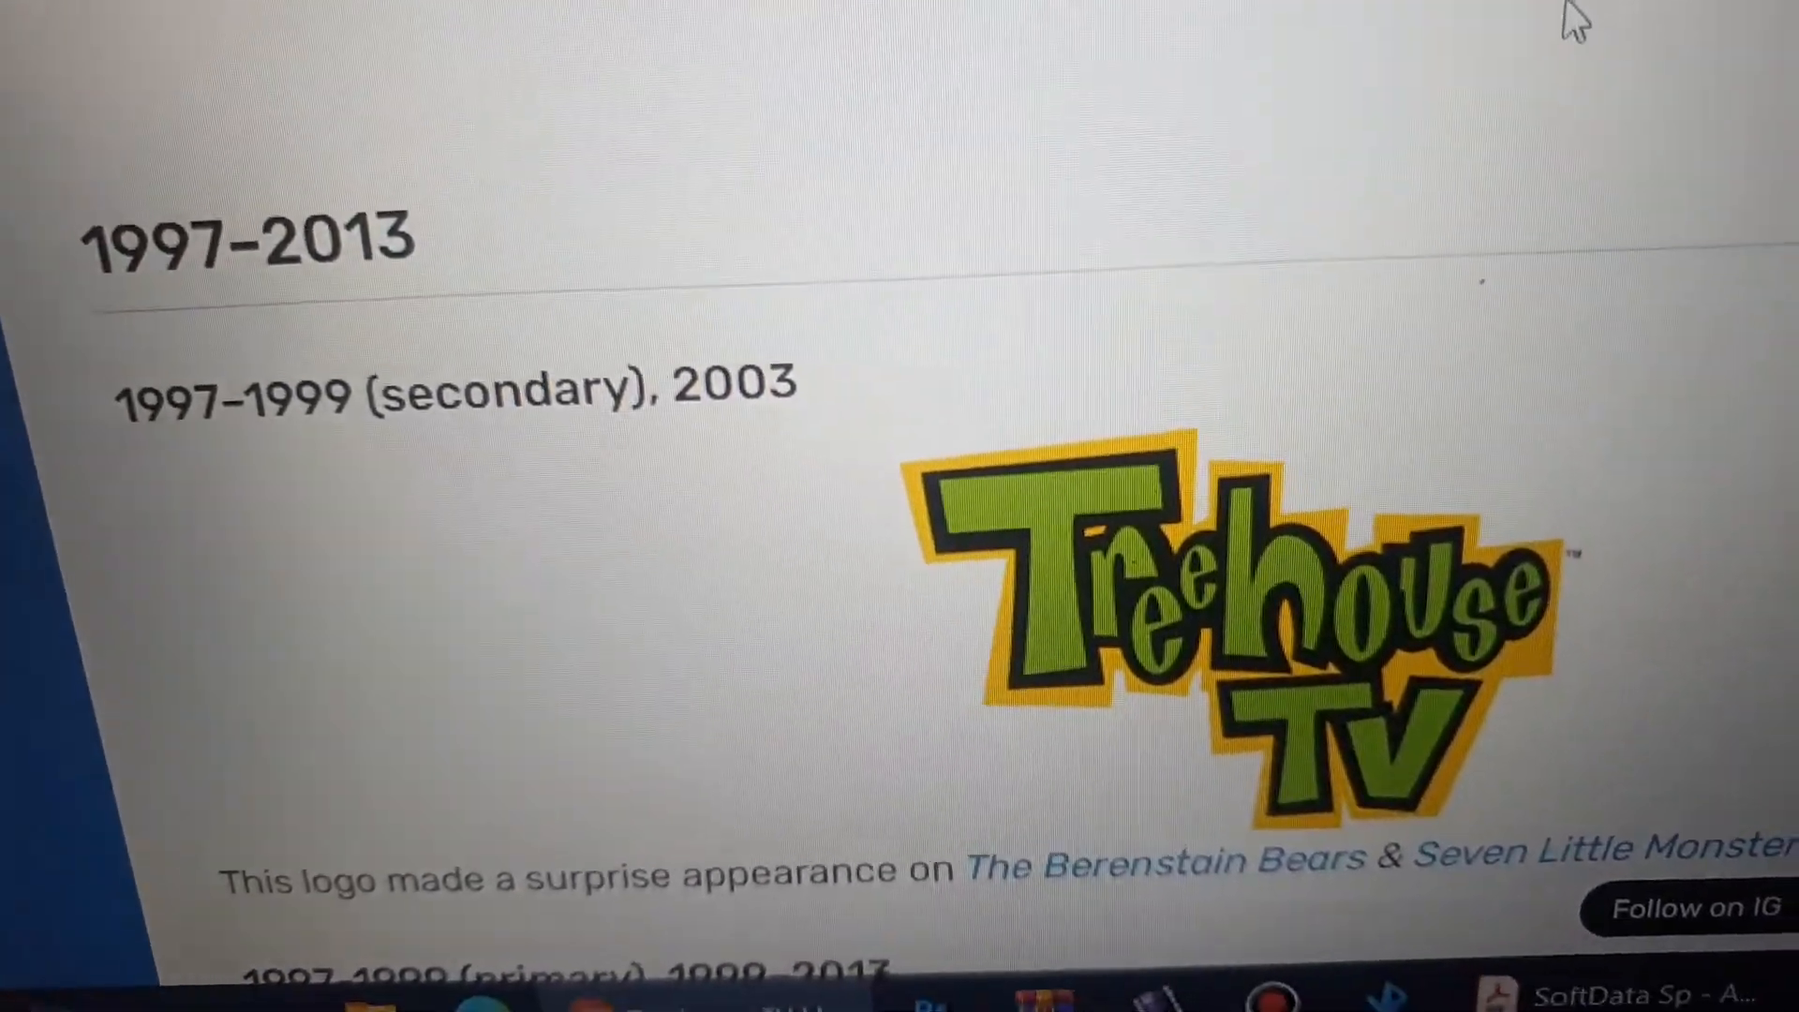
scroll("down", 3)
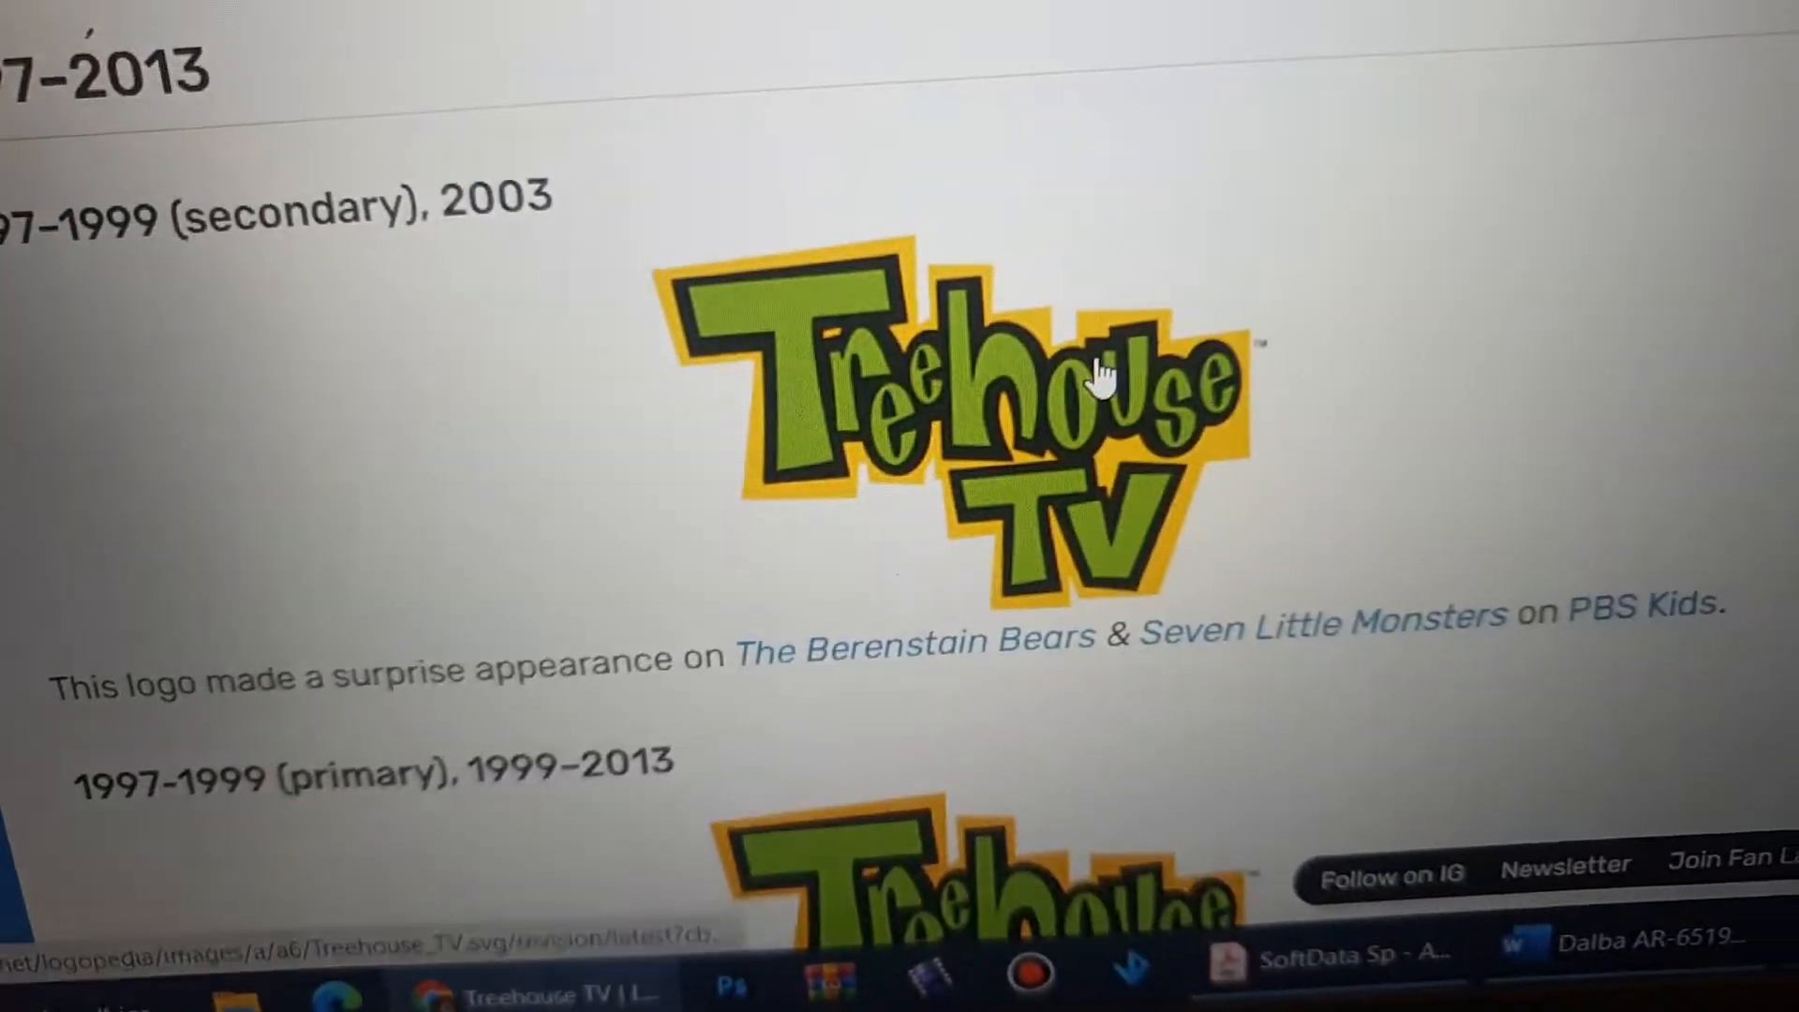
scroll("down", 3)
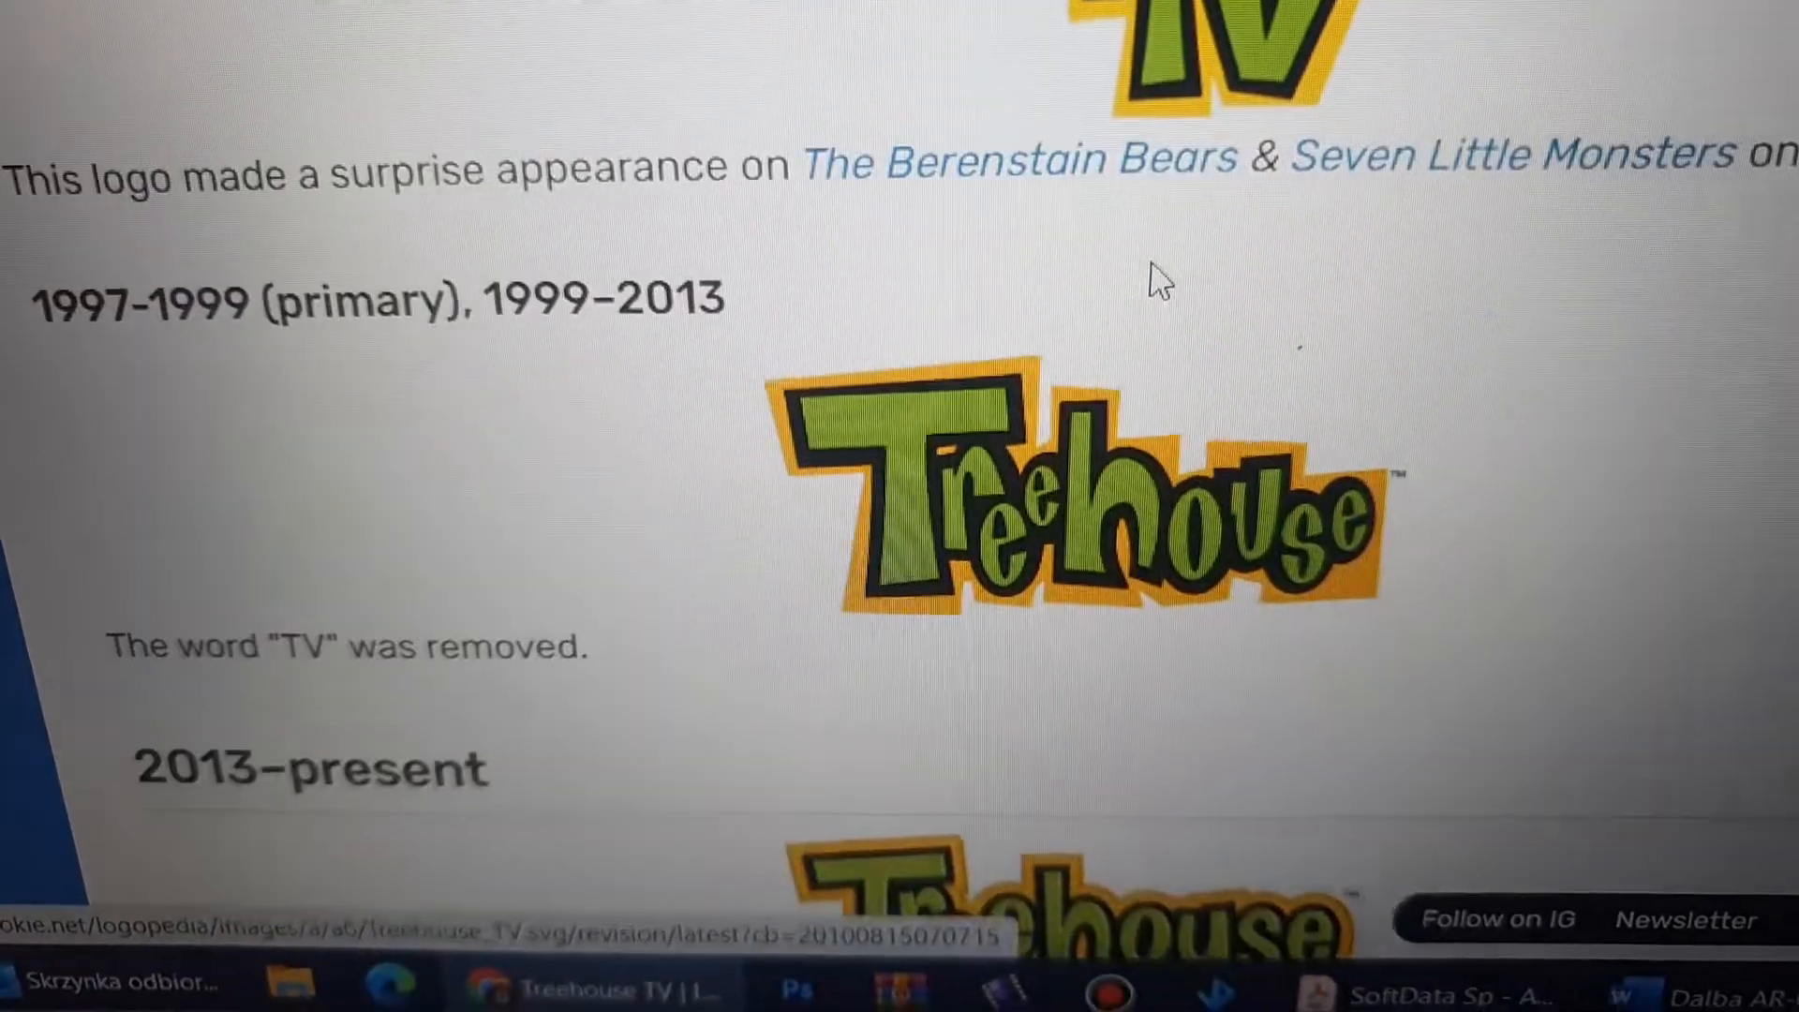
scroll("up", 3)
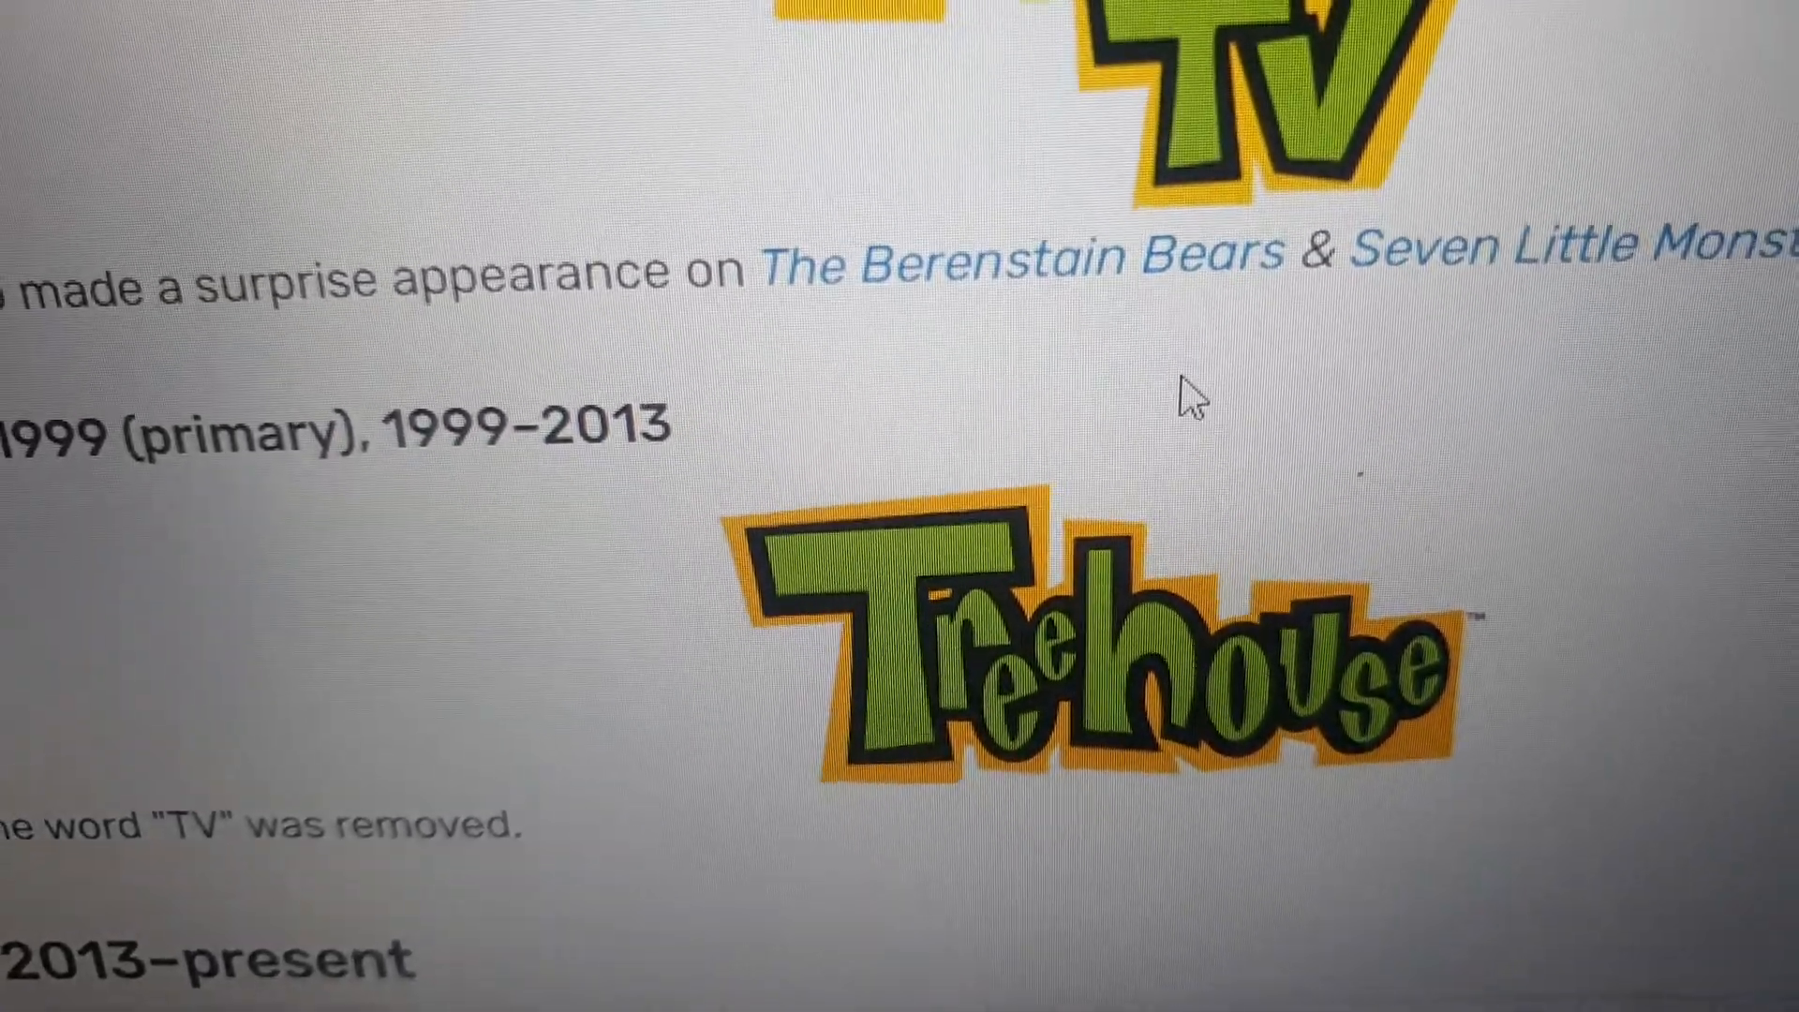
scroll("down", 3)
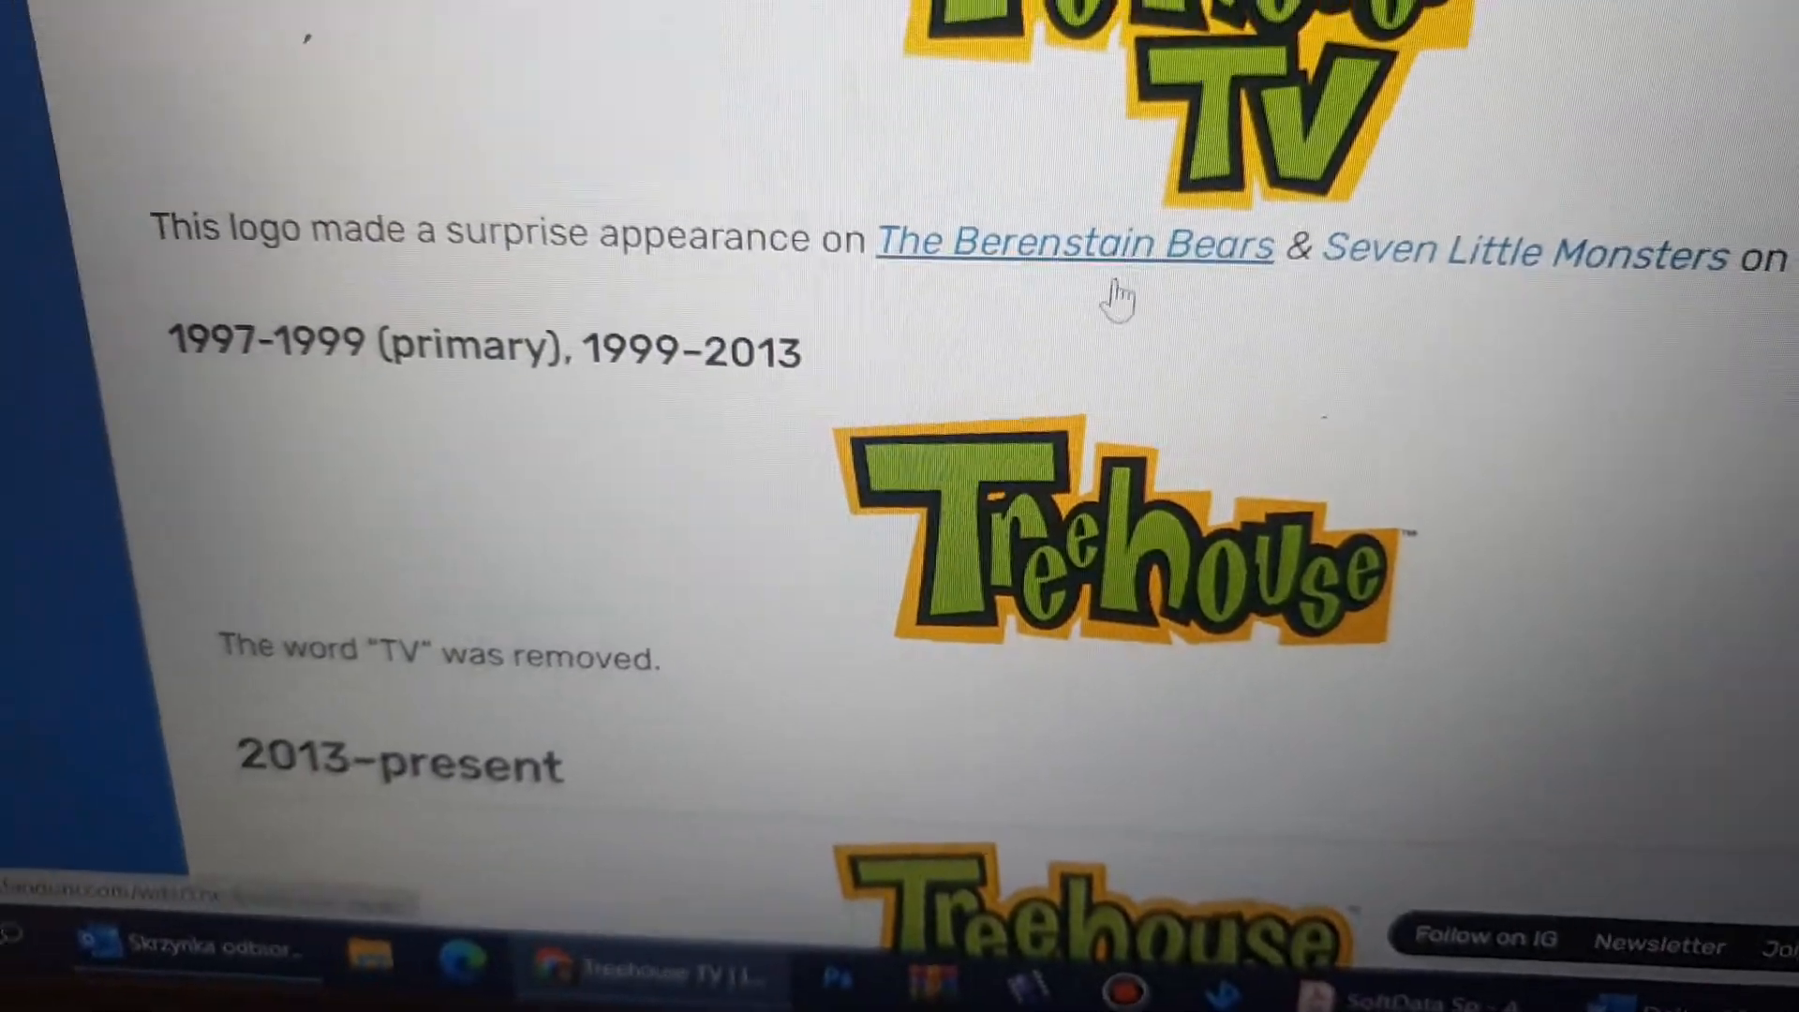
scroll("down", 3)
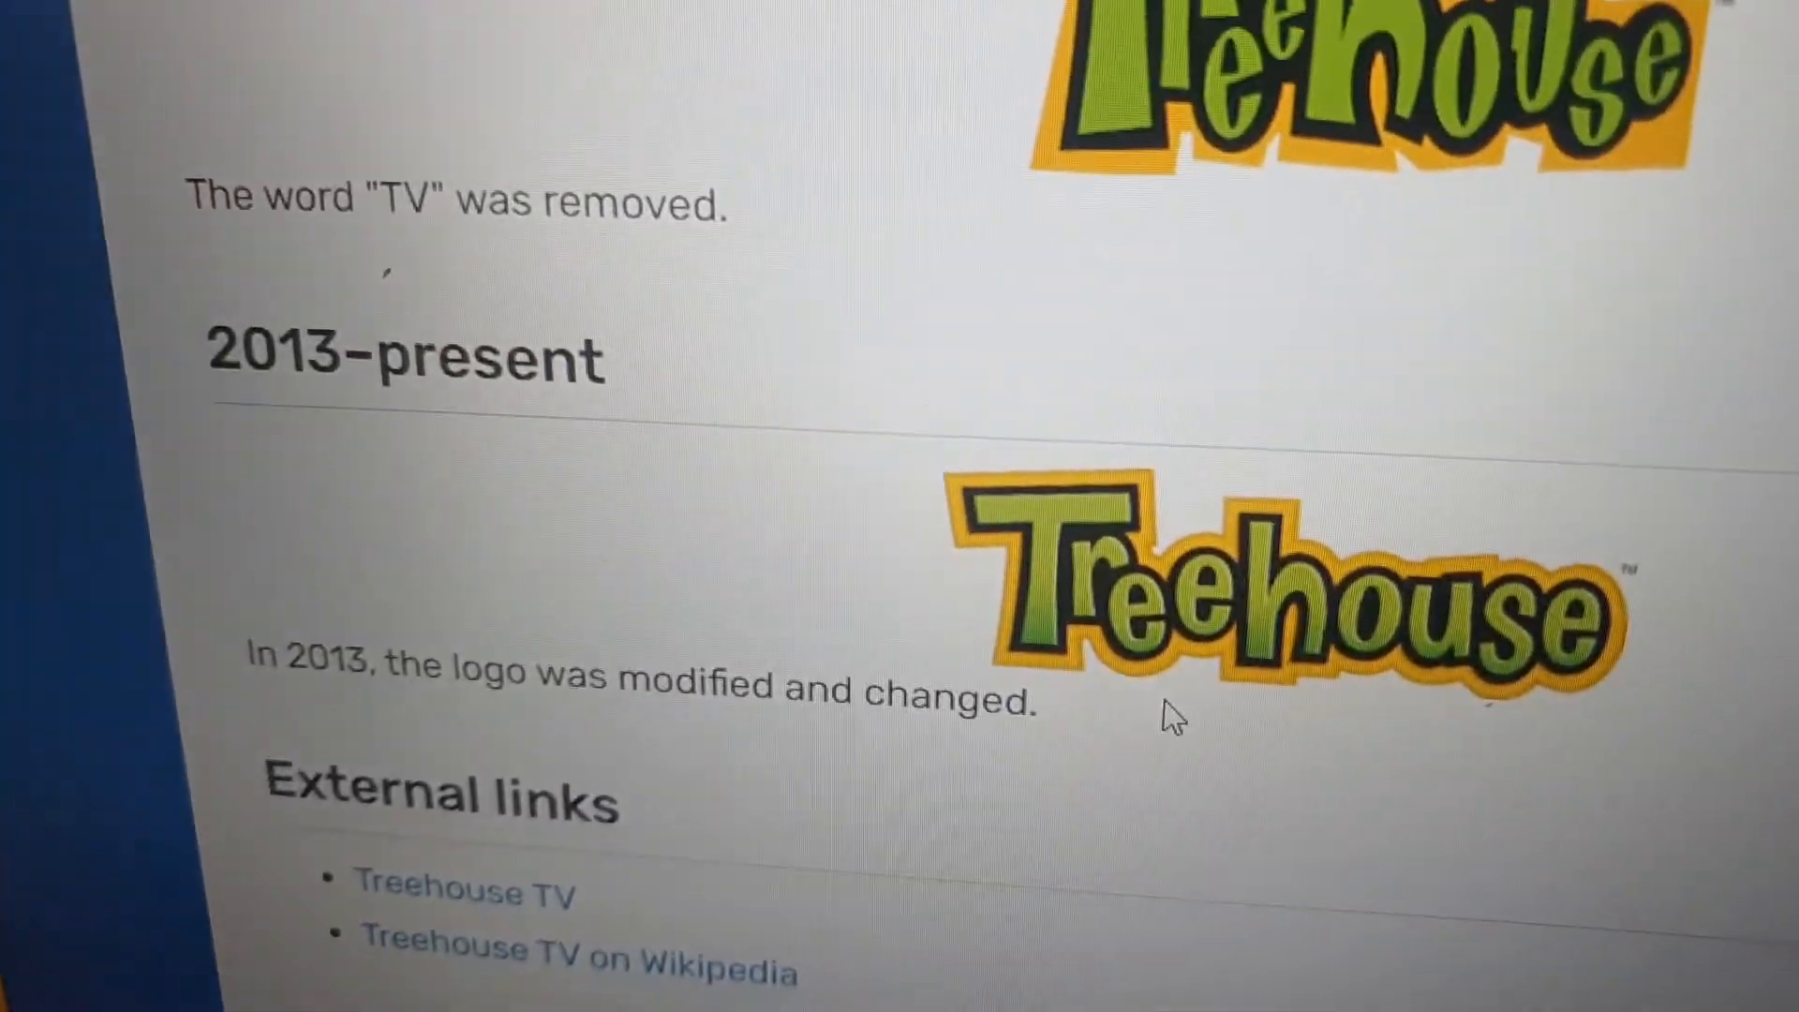